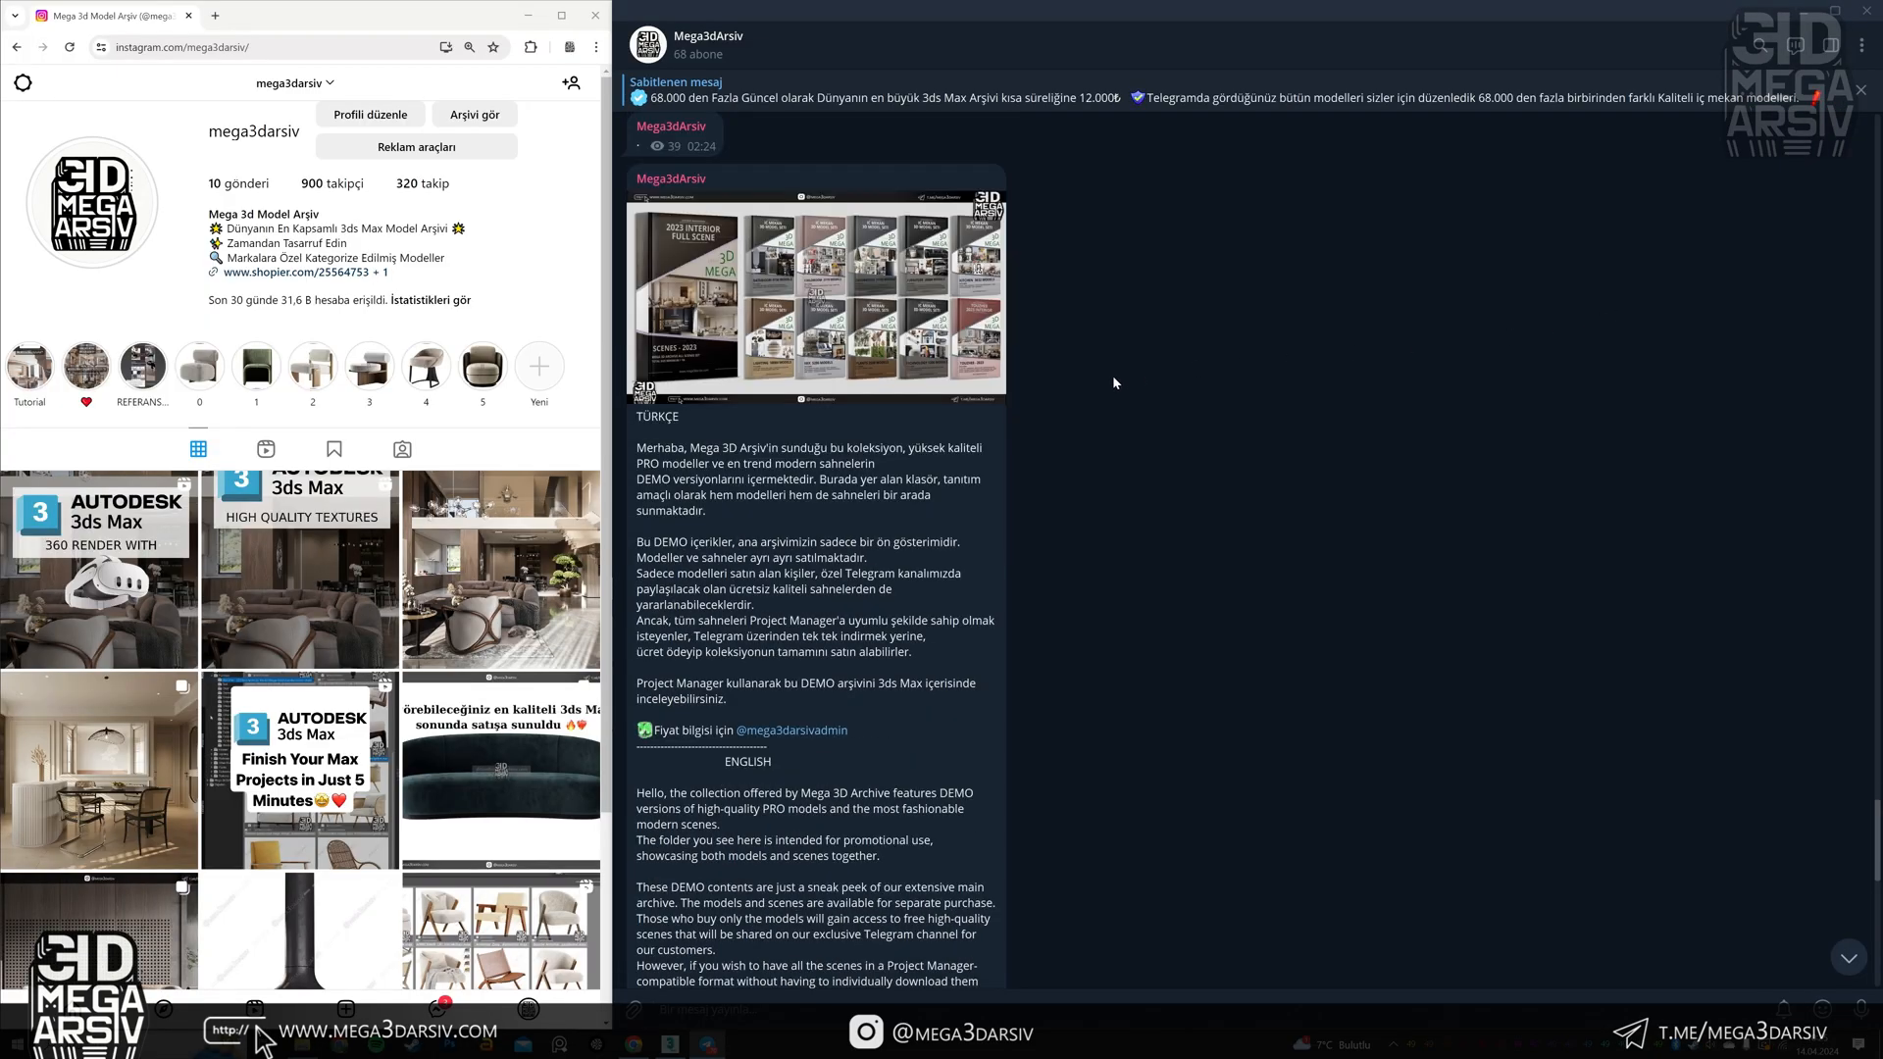
# Scroll the Mega3dArsiv channel down to the Arsiv Preview (DEMO) .rar posts and bring up a post's actions.
pyautogui.scroll(-3)
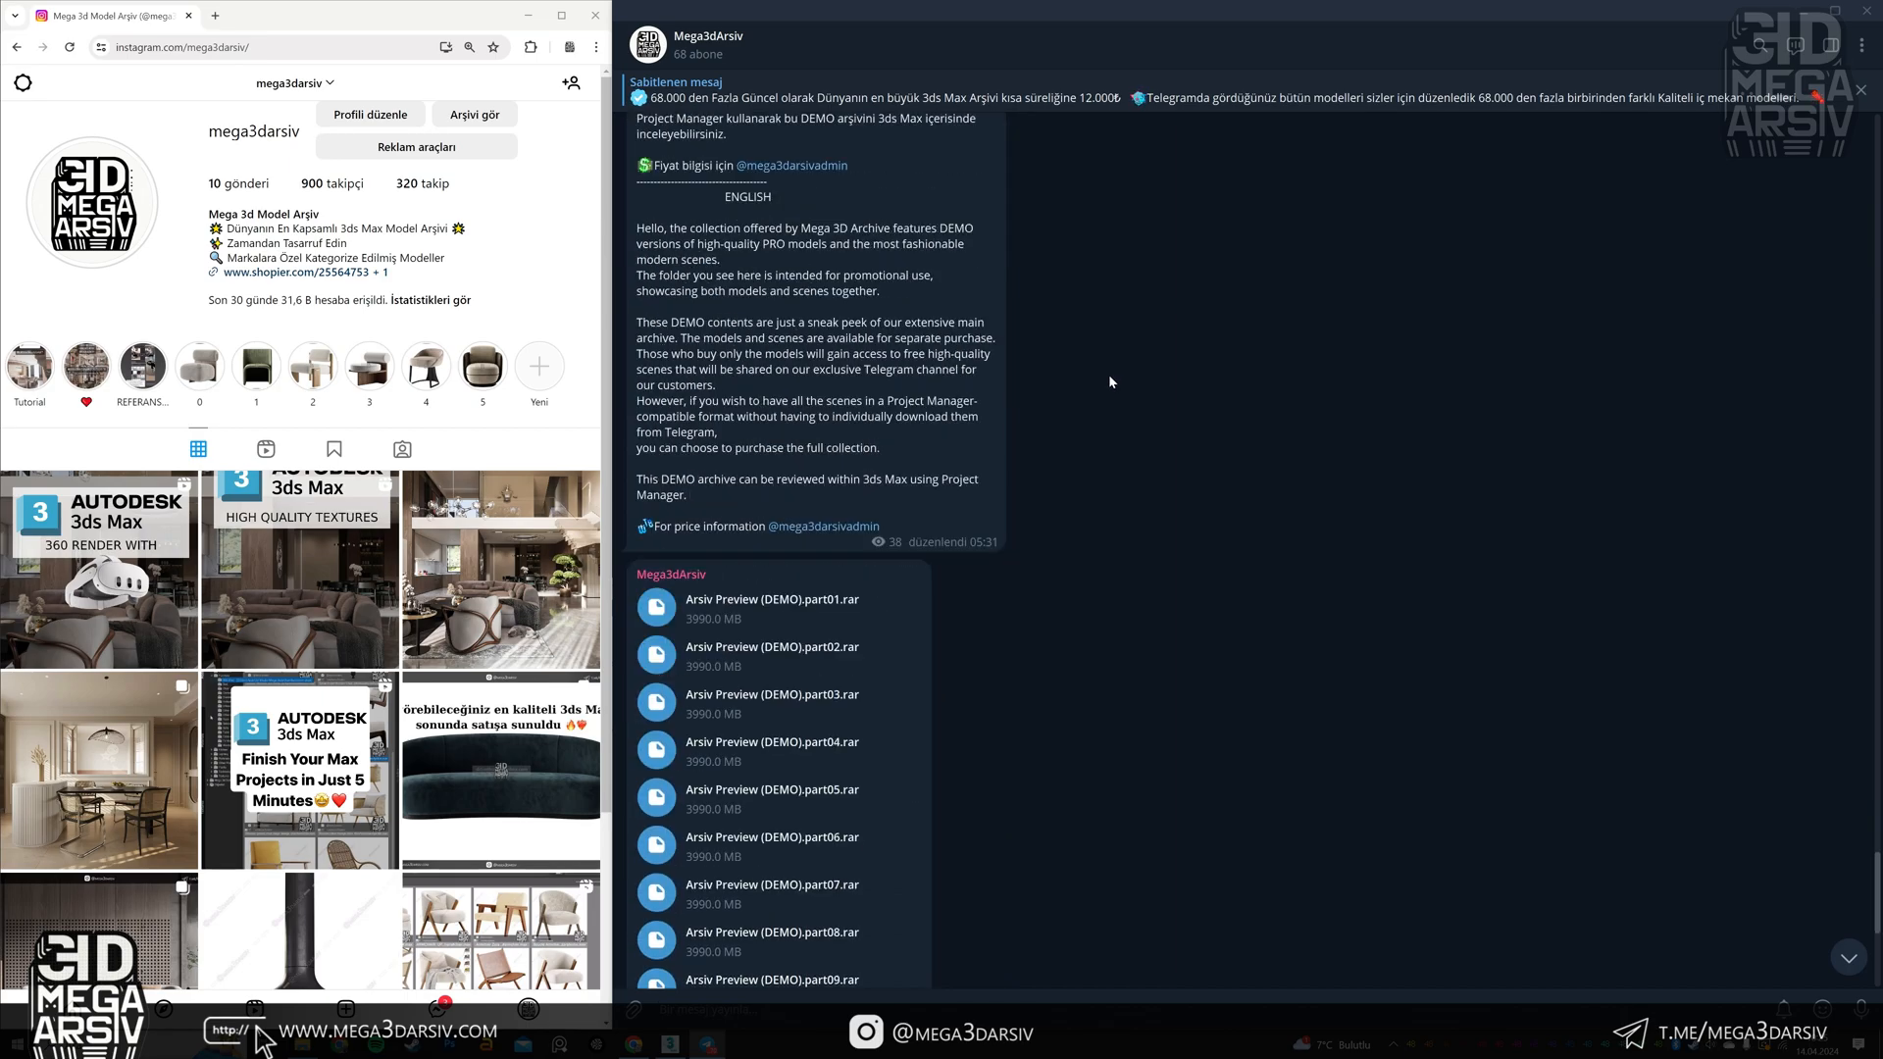
pyautogui.scroll(-3)
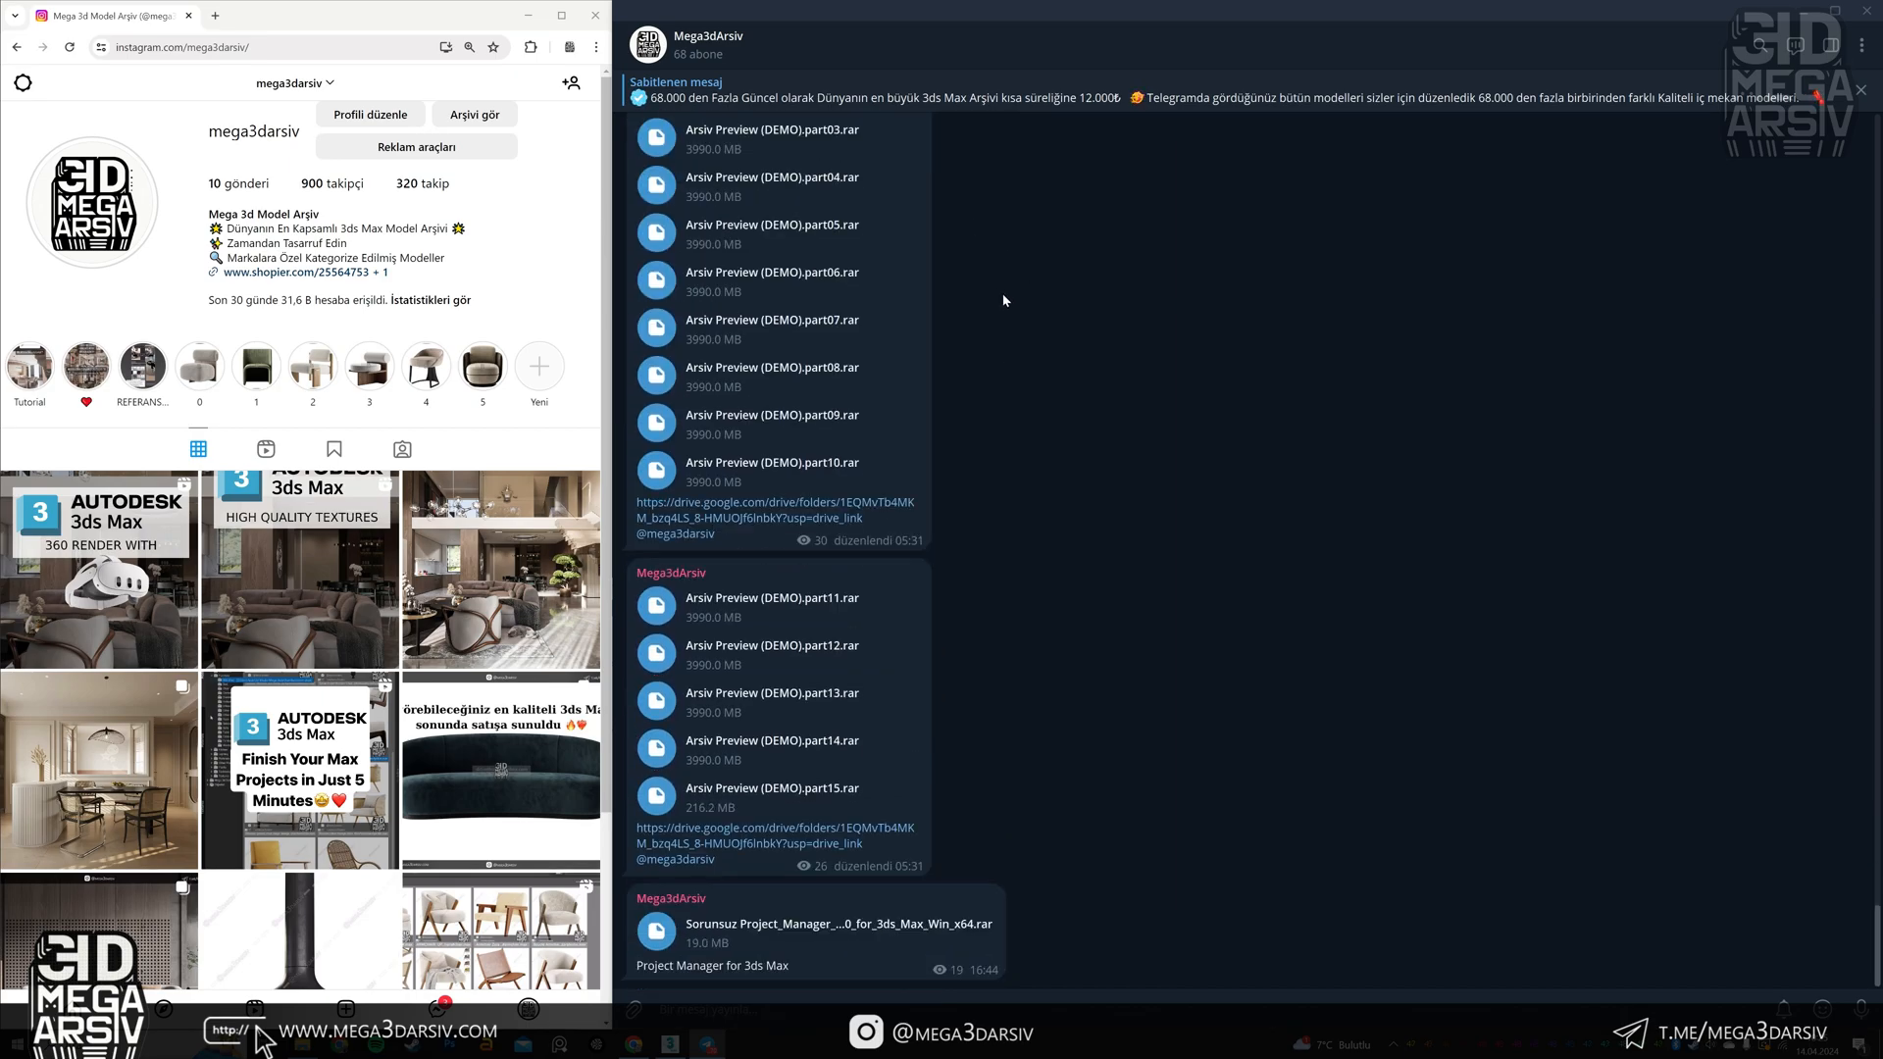
pyautogui.scroll(-3)
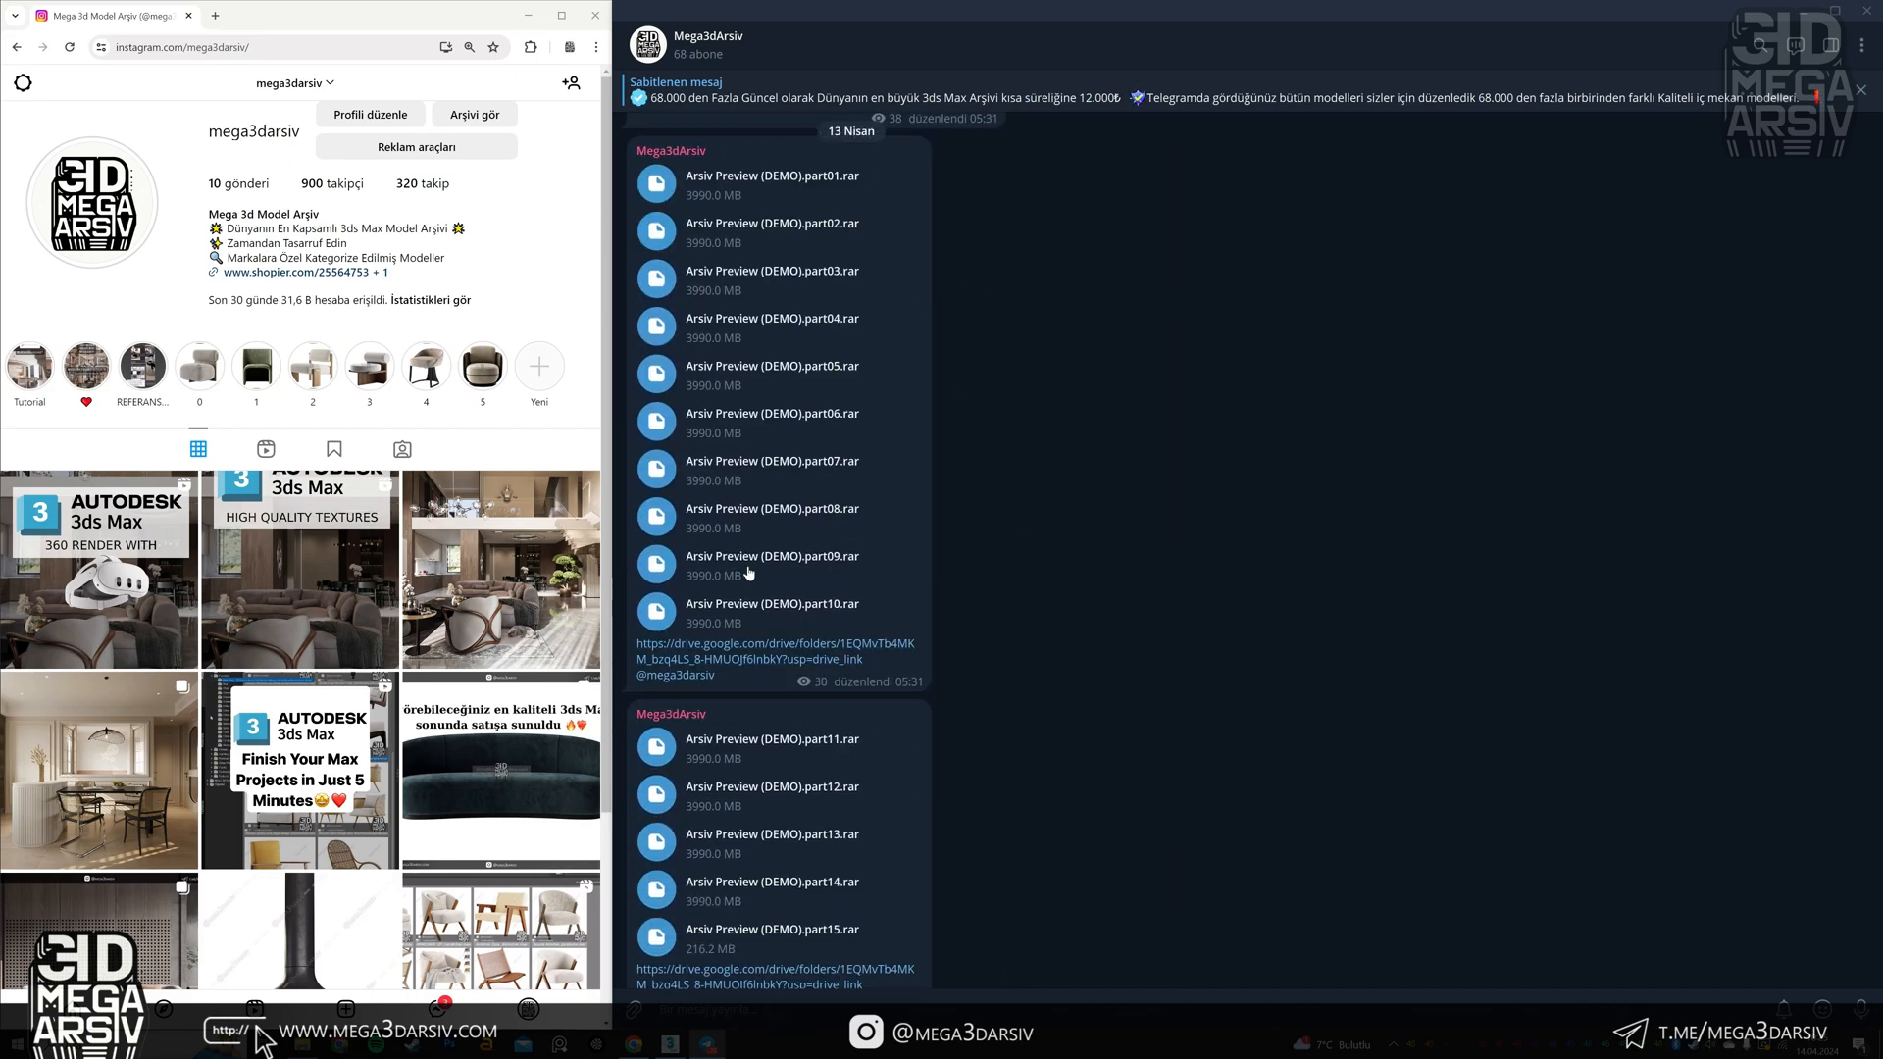
pyautogui.scroll(-3)
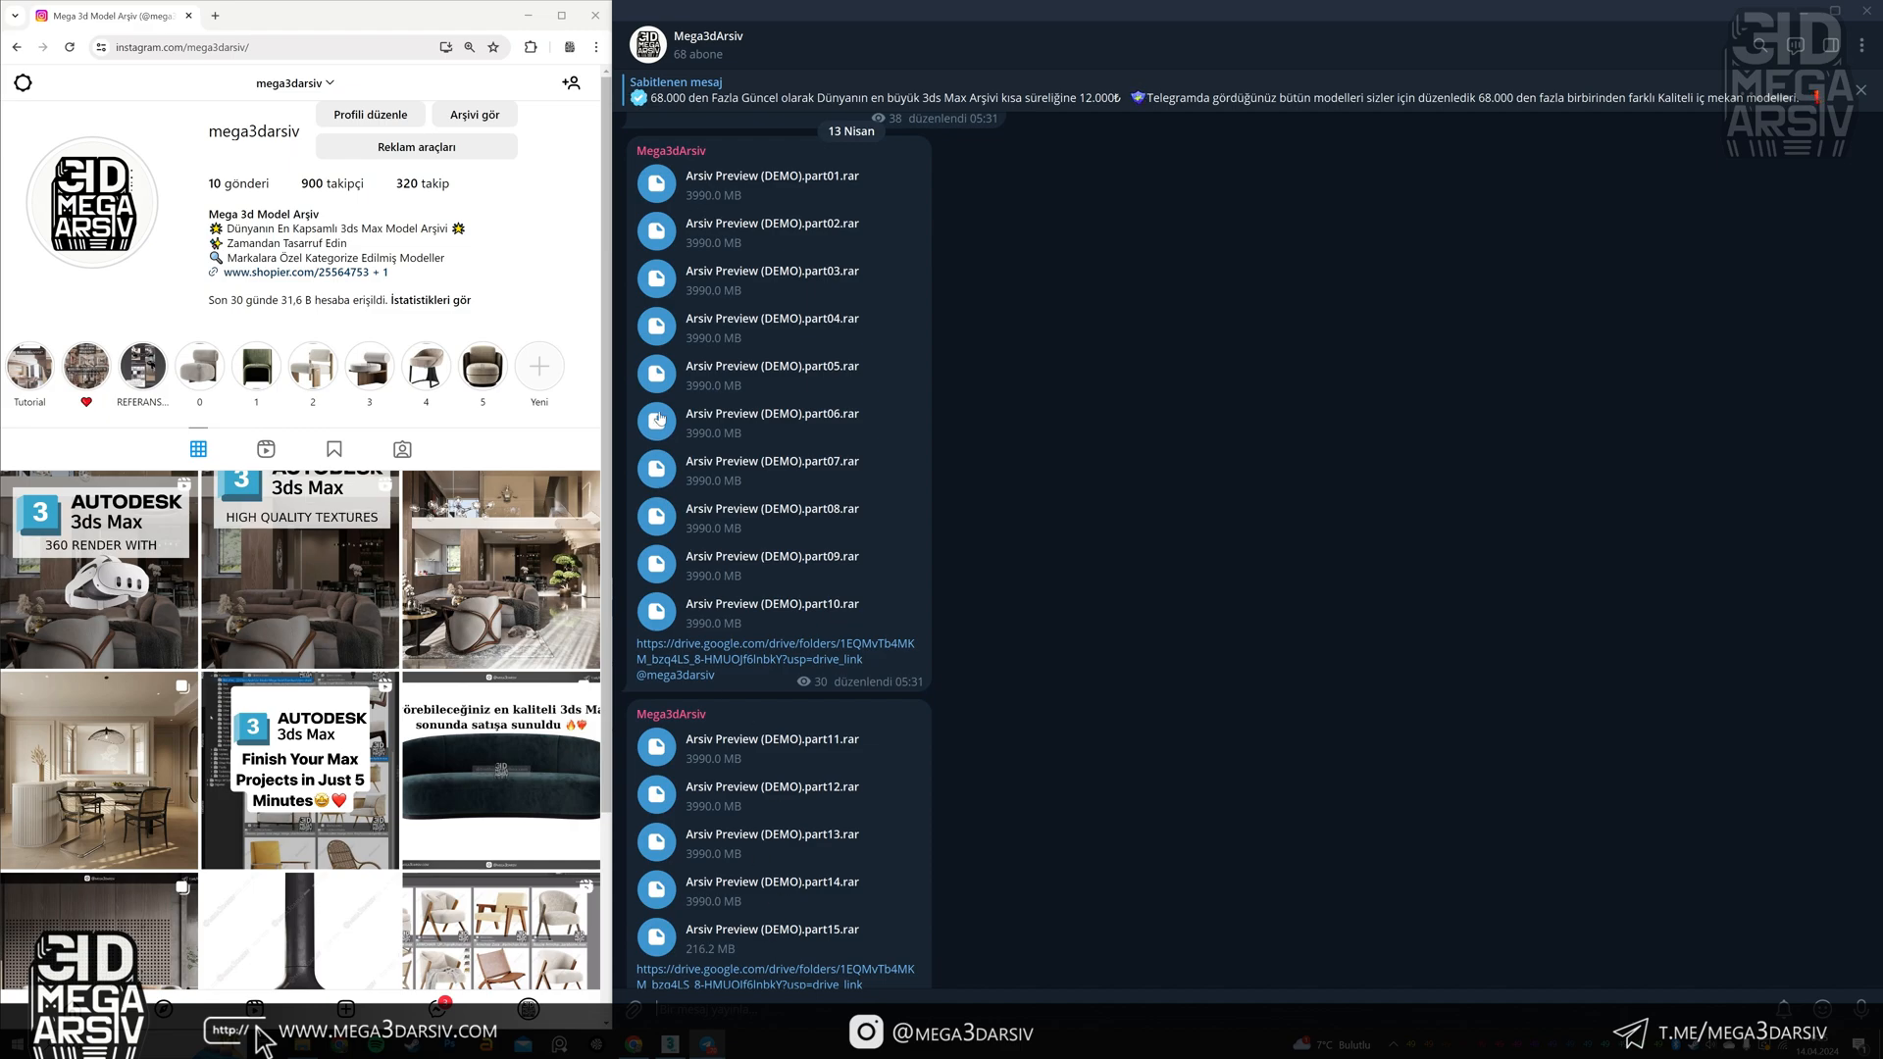
pyautogui.rightClick(773, 180)
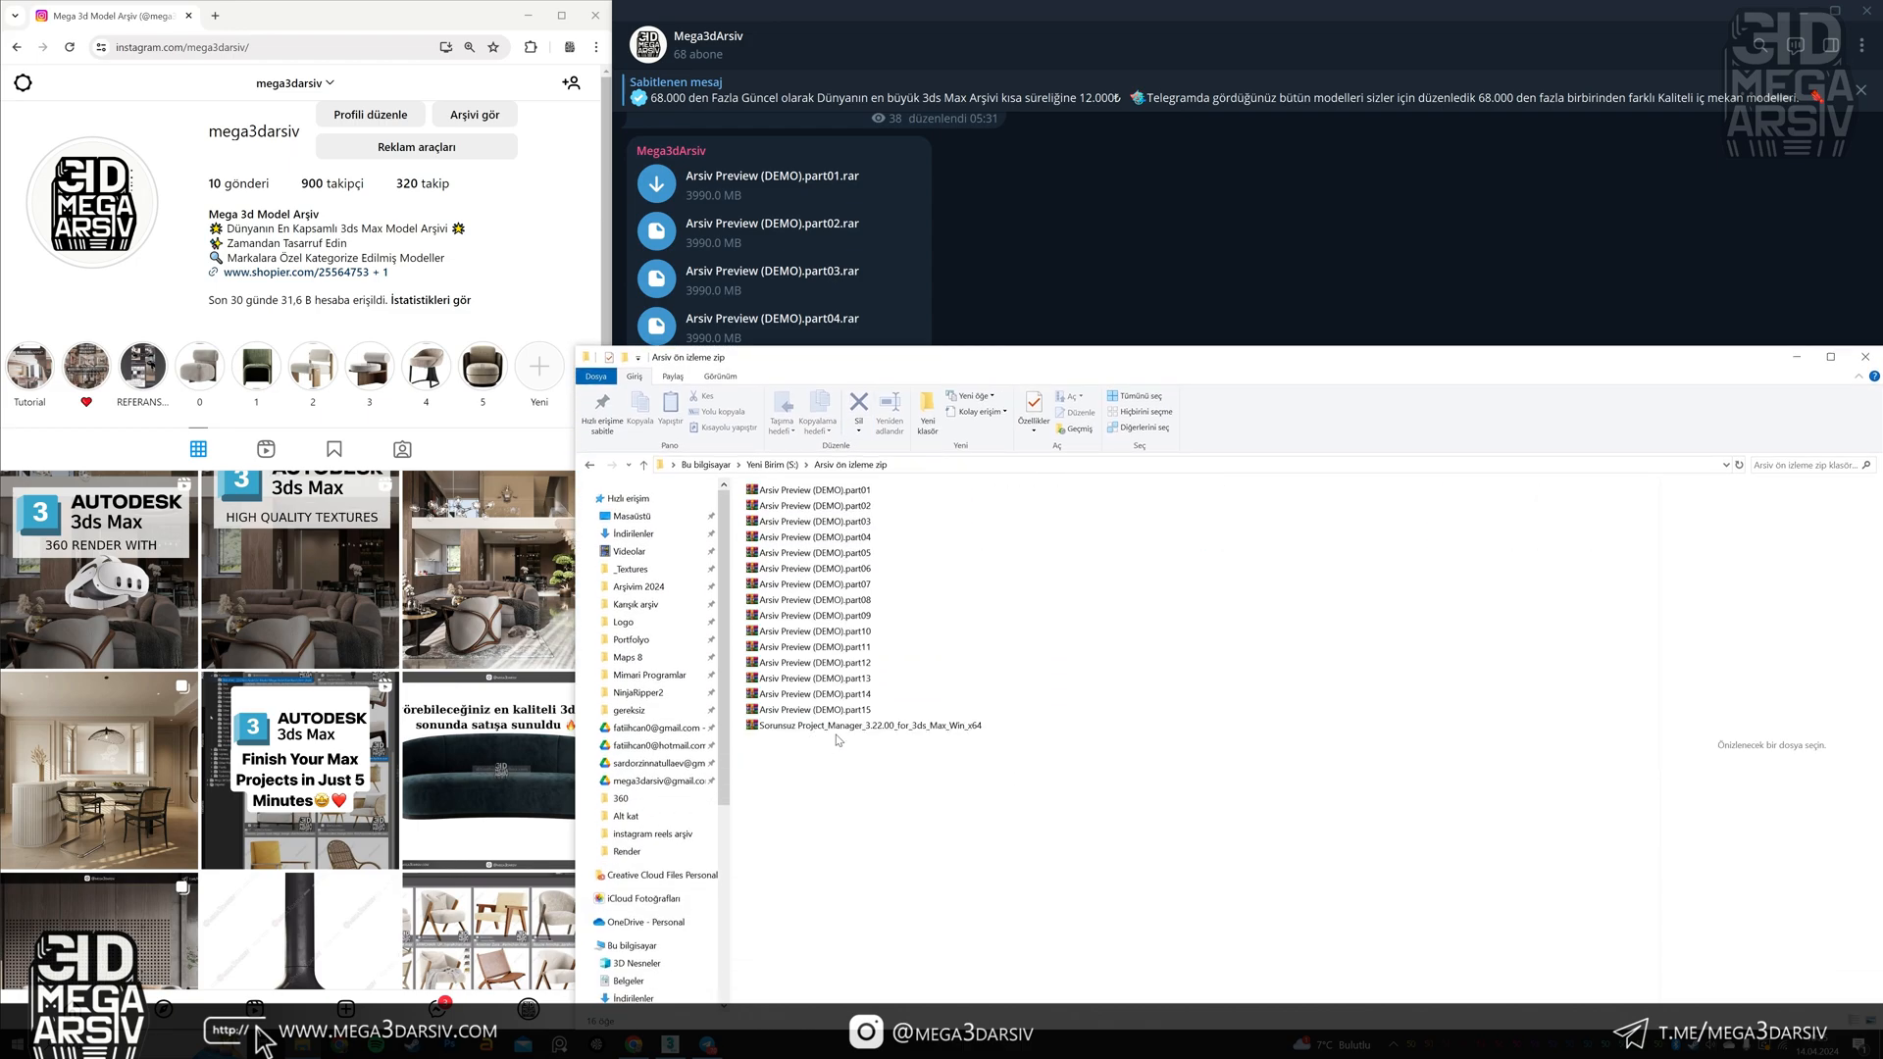
# Extract the Project Manager .rar into its own folder with WinRAR's Extract to folder.
pyautogui.click(865, 726)
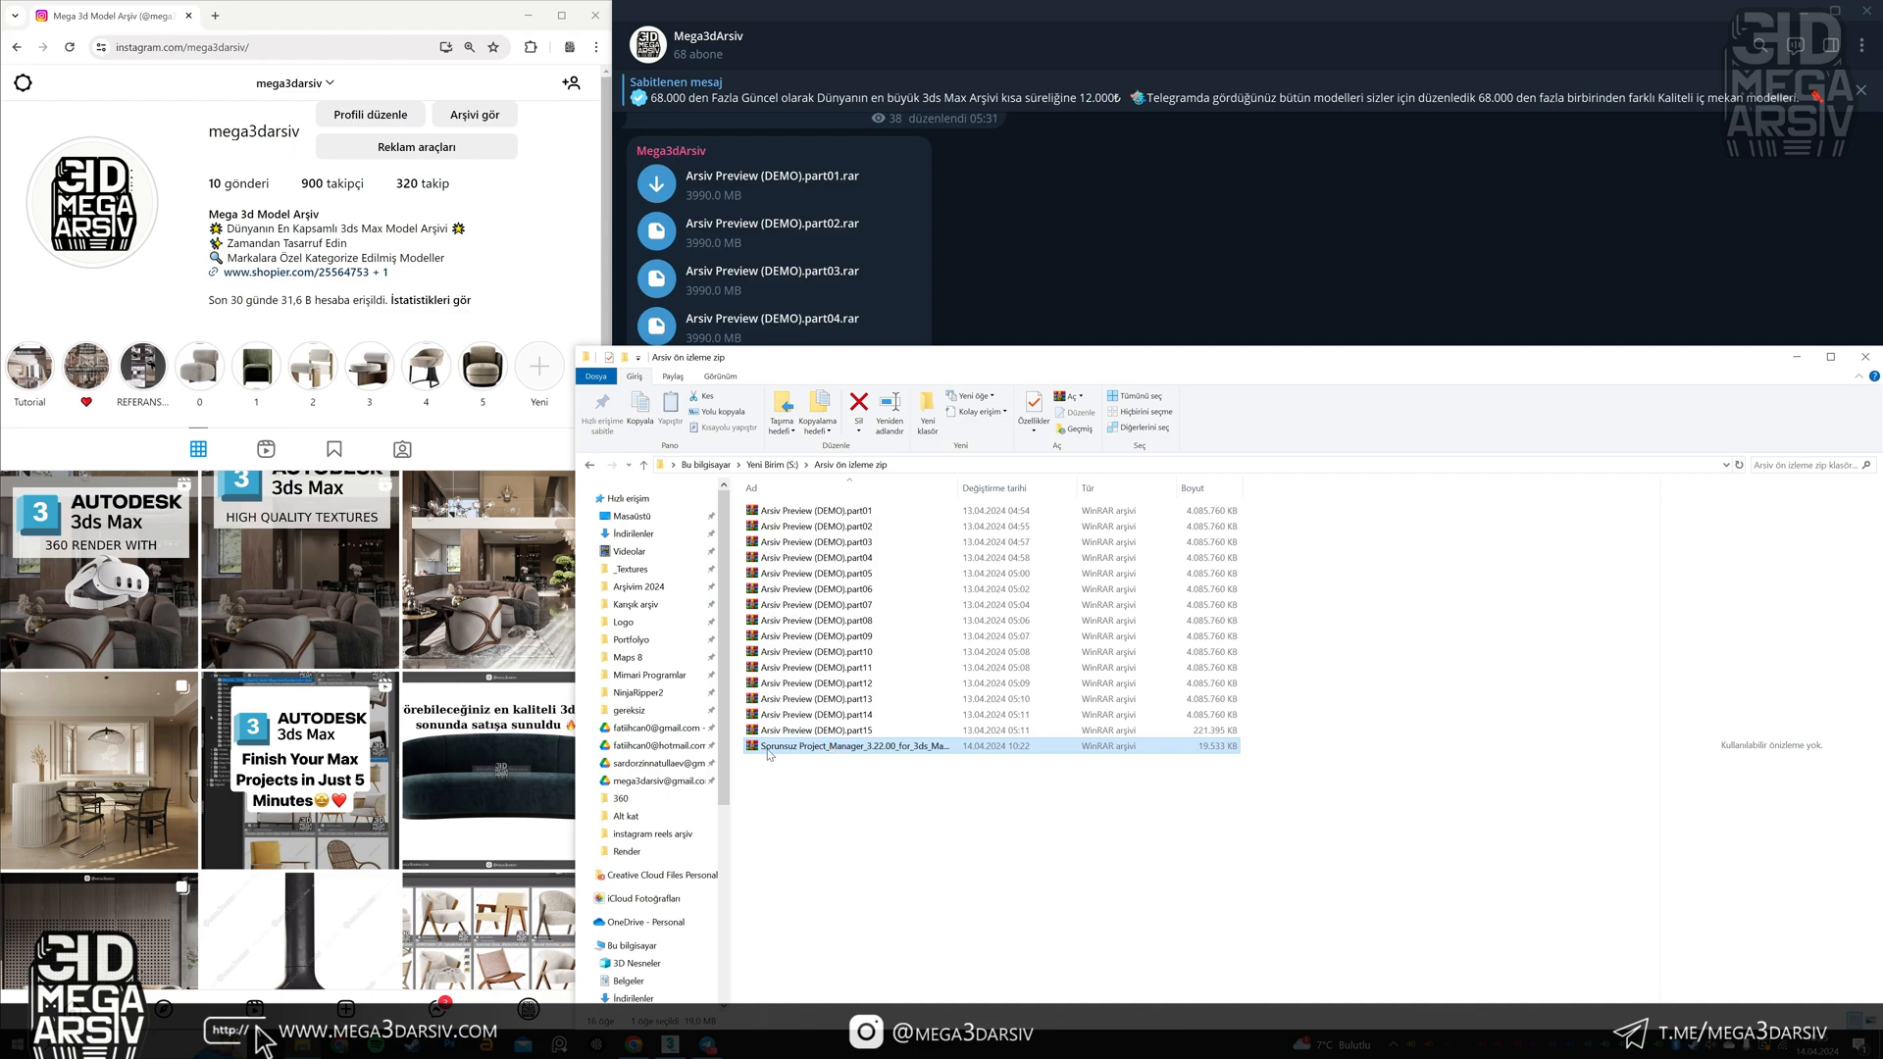
pyautogui.moveTo(816, 759)
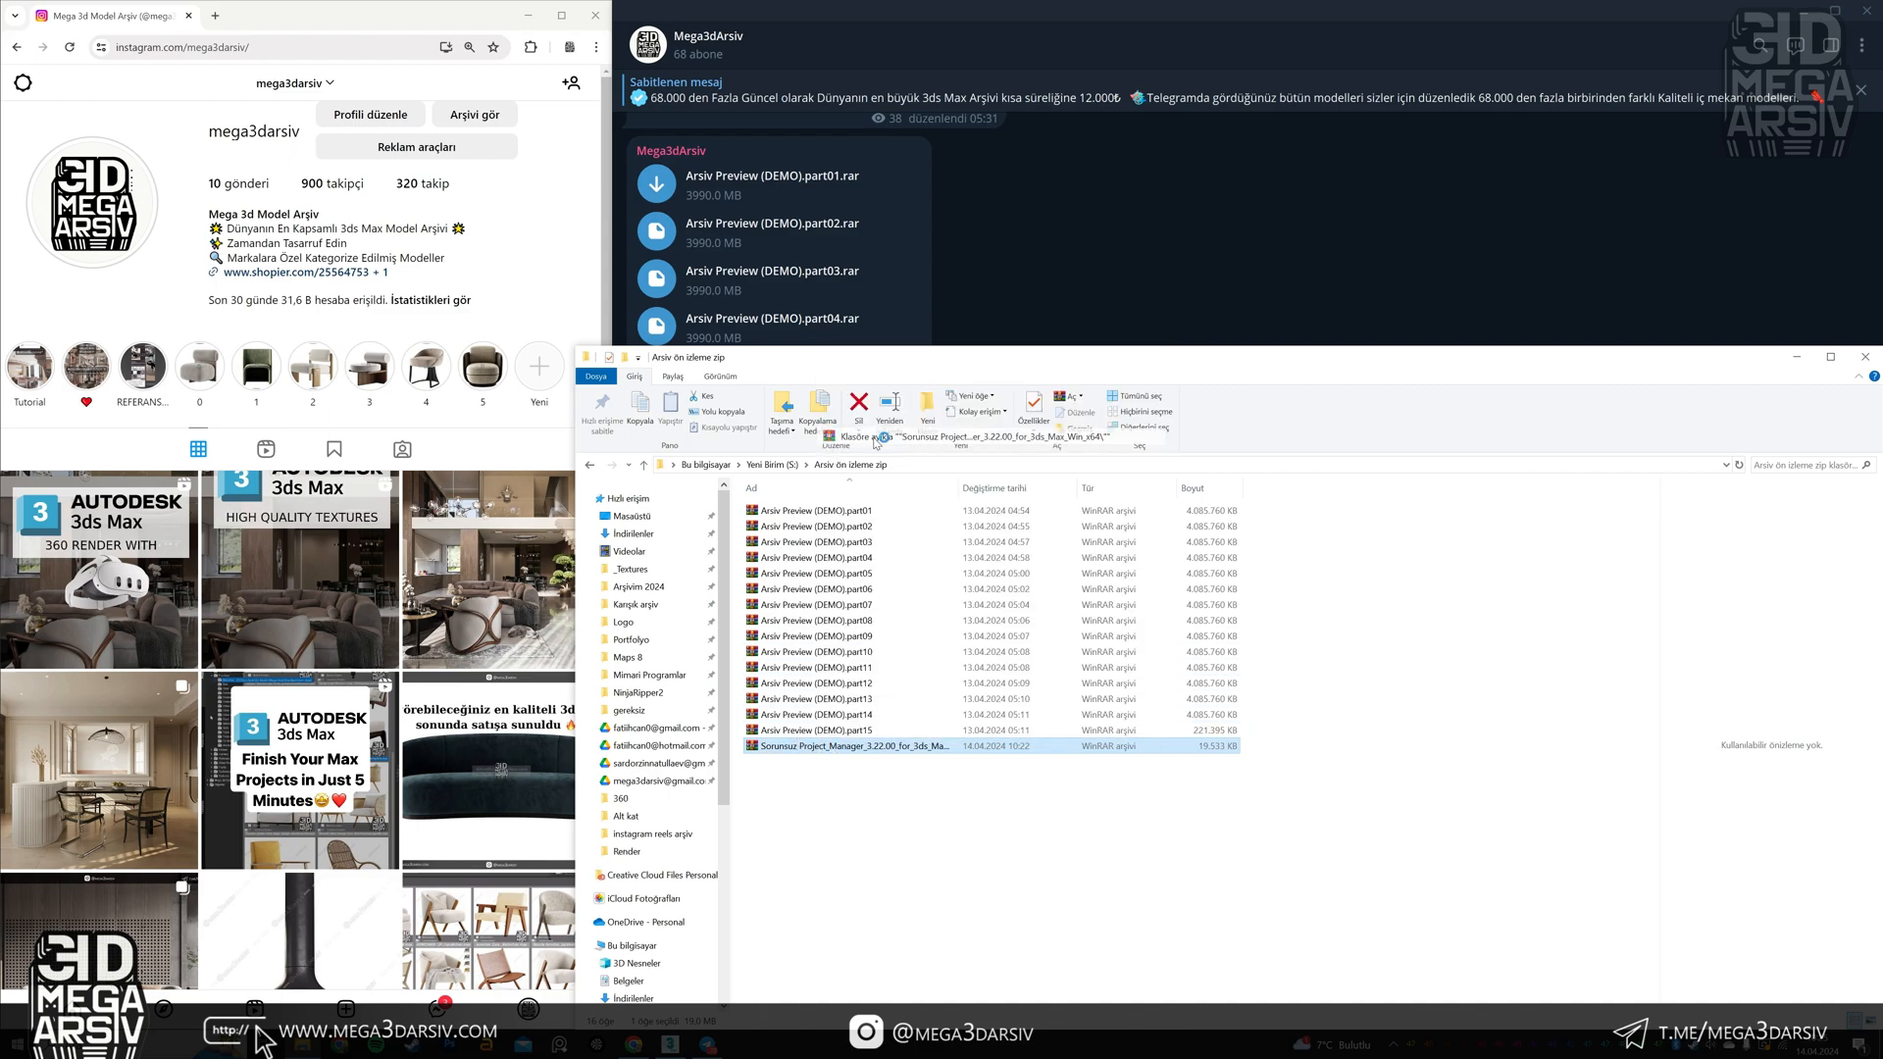
pyautogui.doubleClick(853, 745)
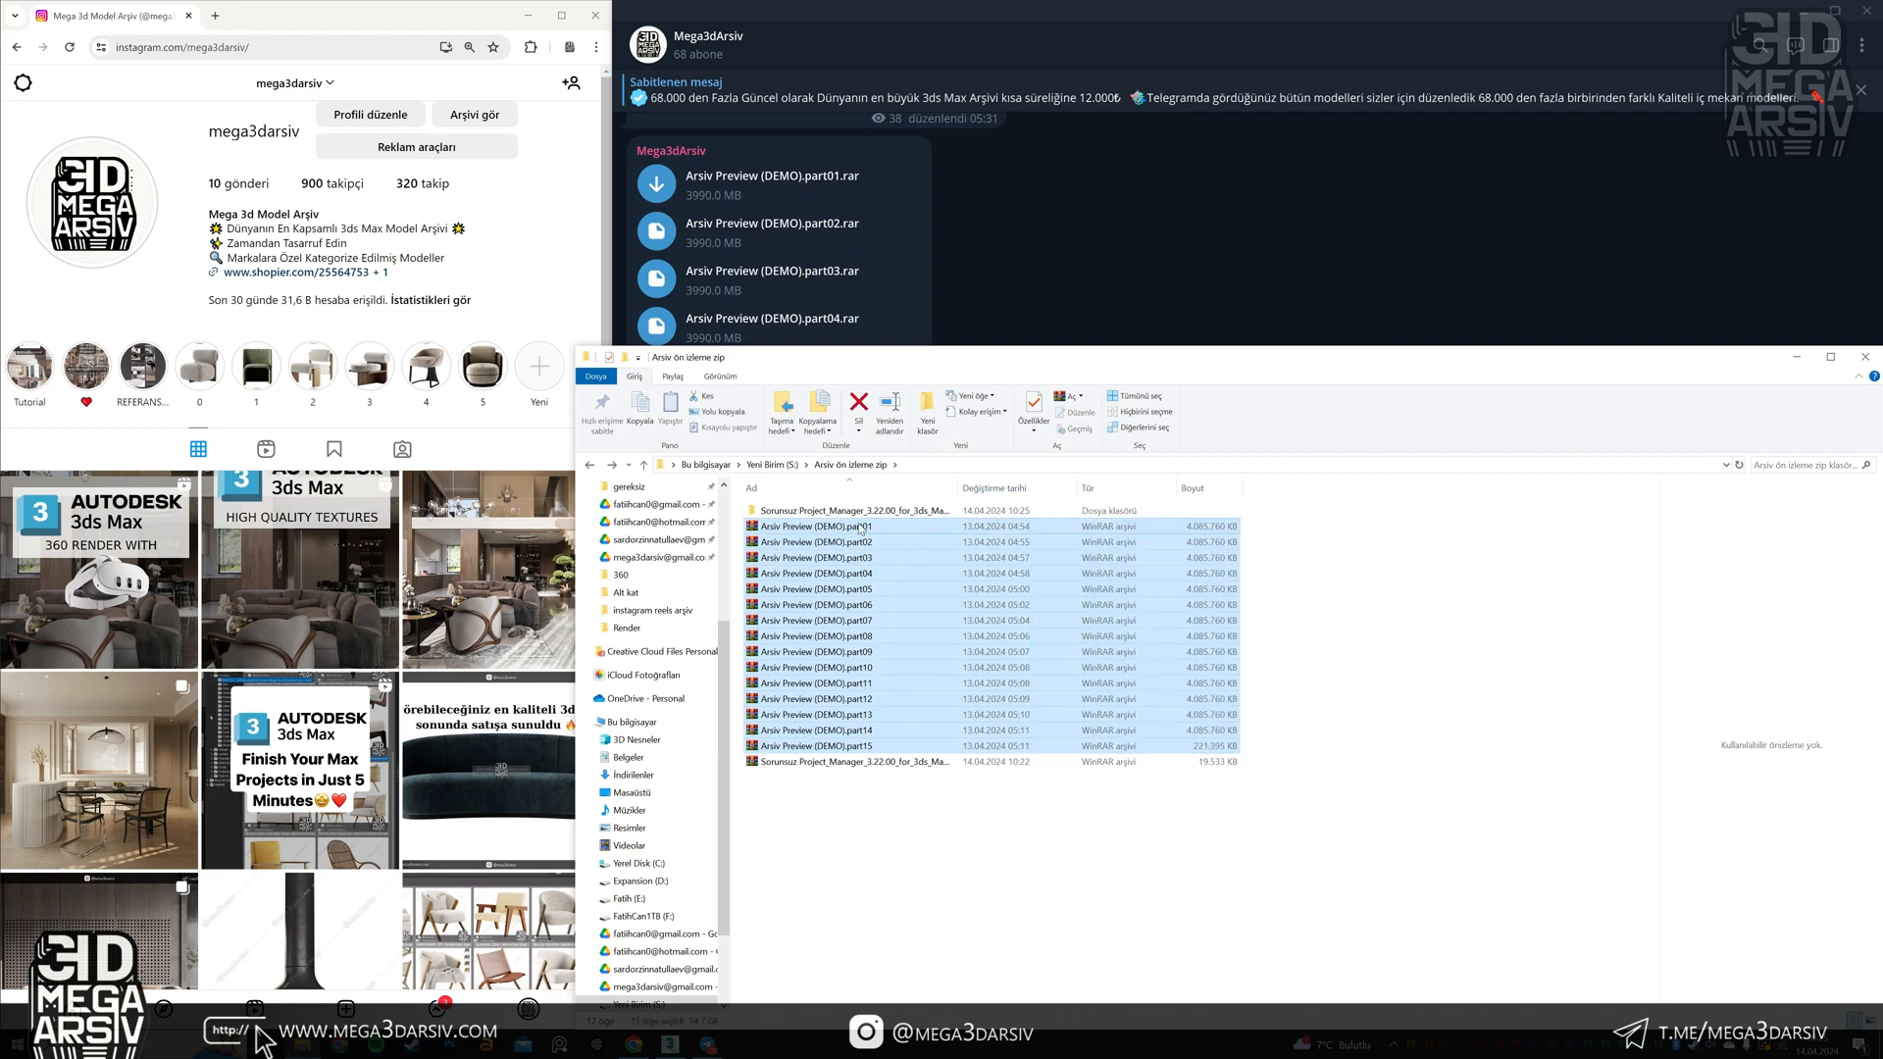
# Extract the selected .part files into 'Arsiv Preview (DEMO)\' and review the folder's size and file count in Properties.
pyautogui.rightClick(859, 525)
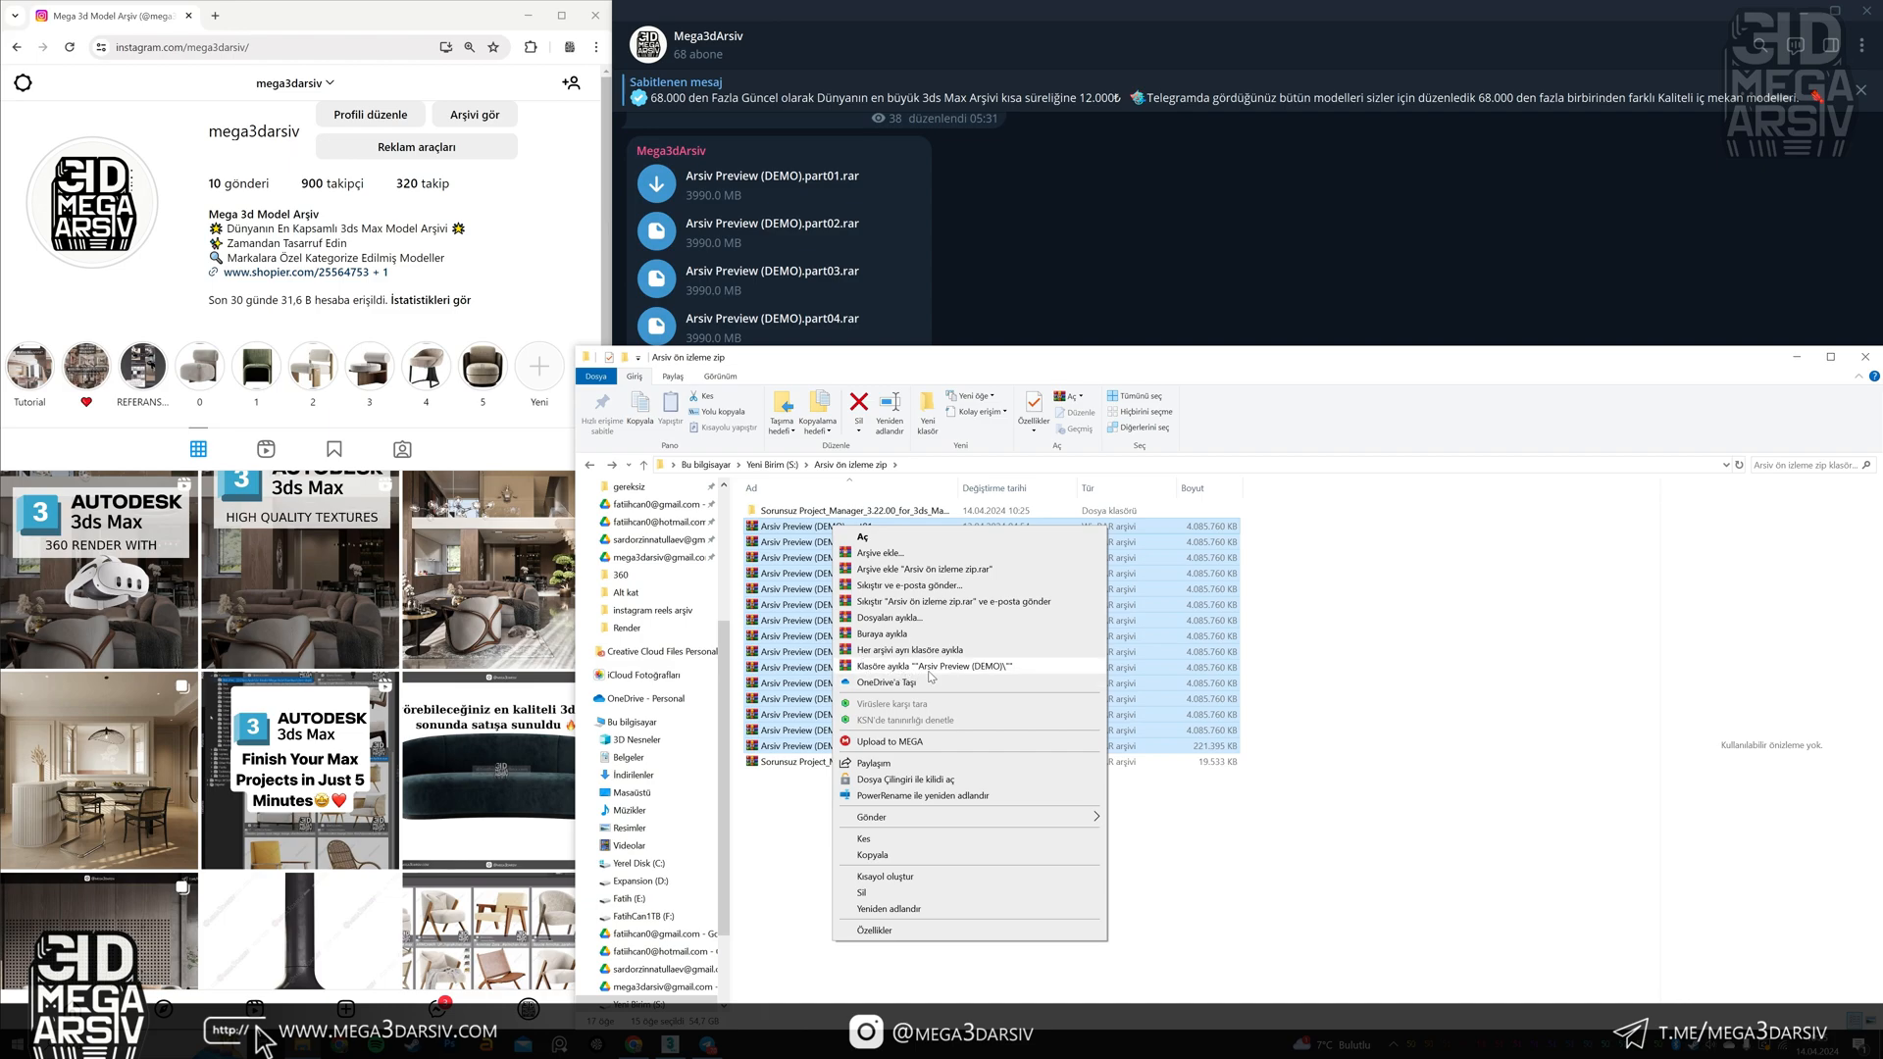
pyautogui.moveTo(953, 674)
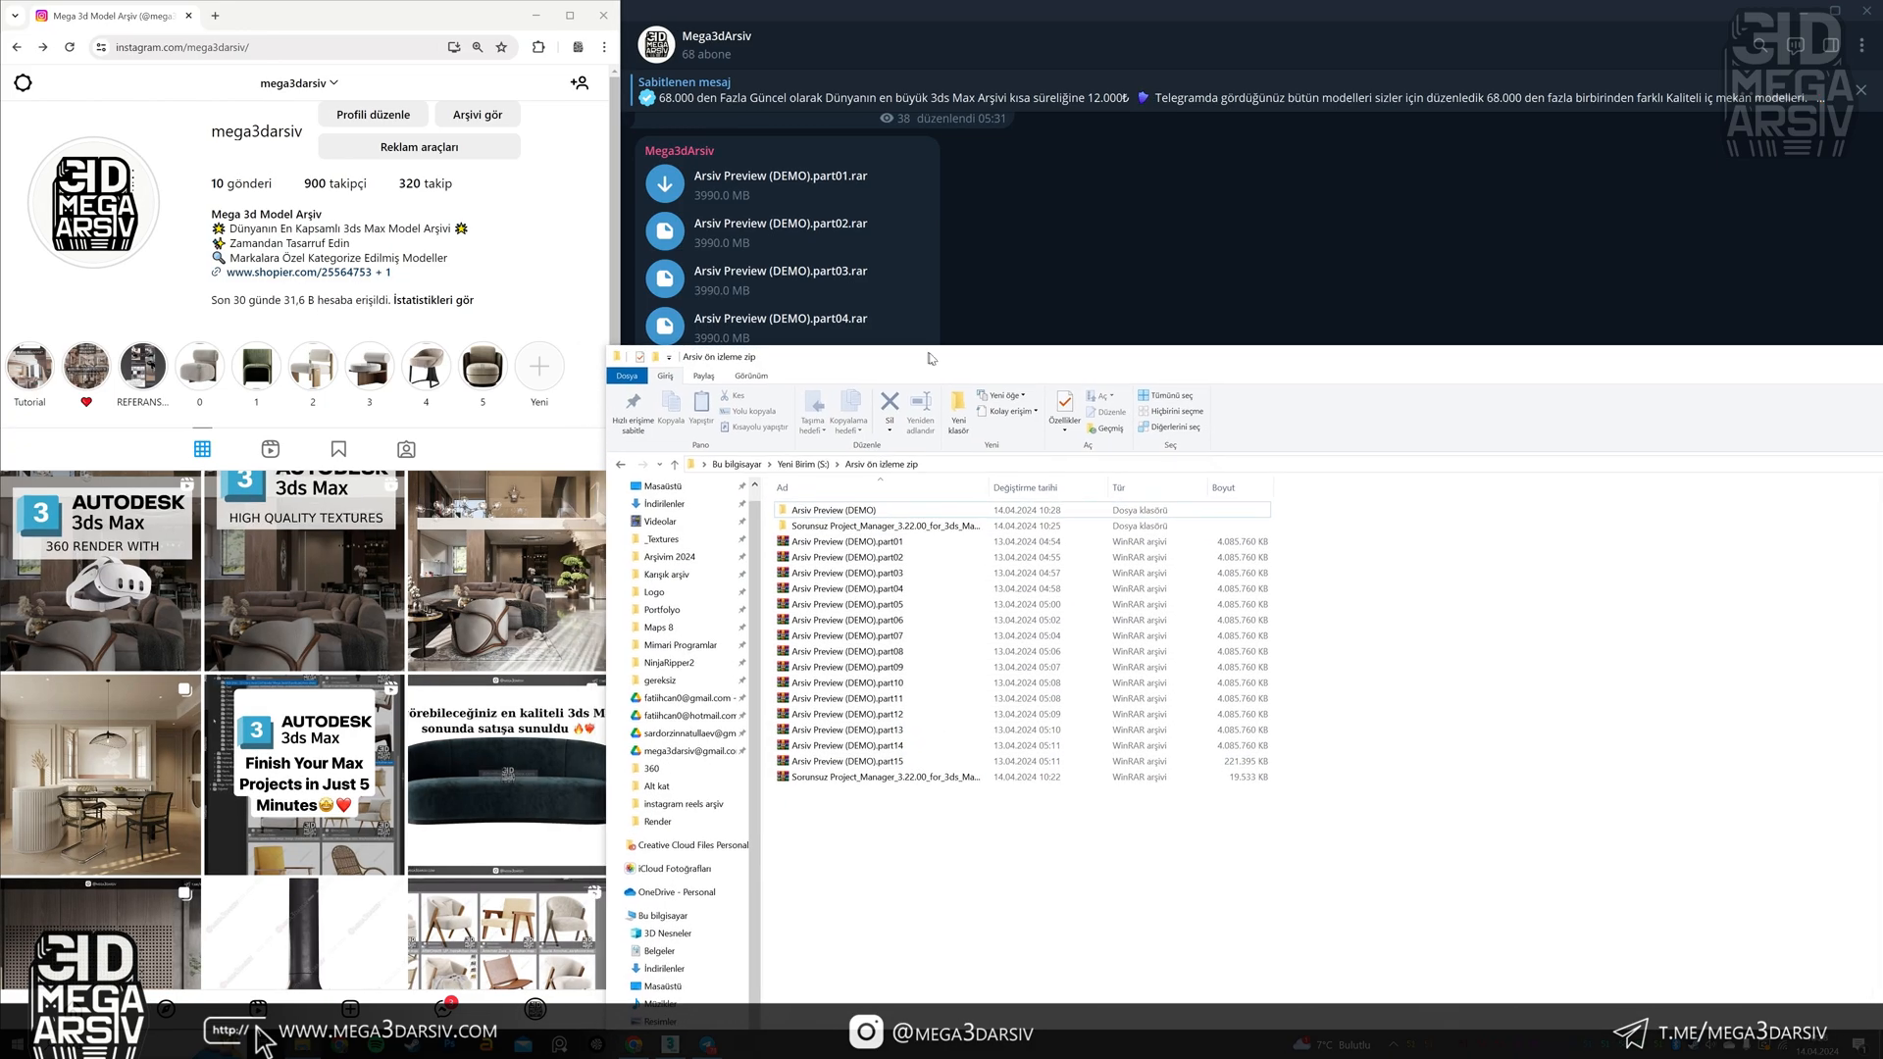
pyautogui.click(836, 512)
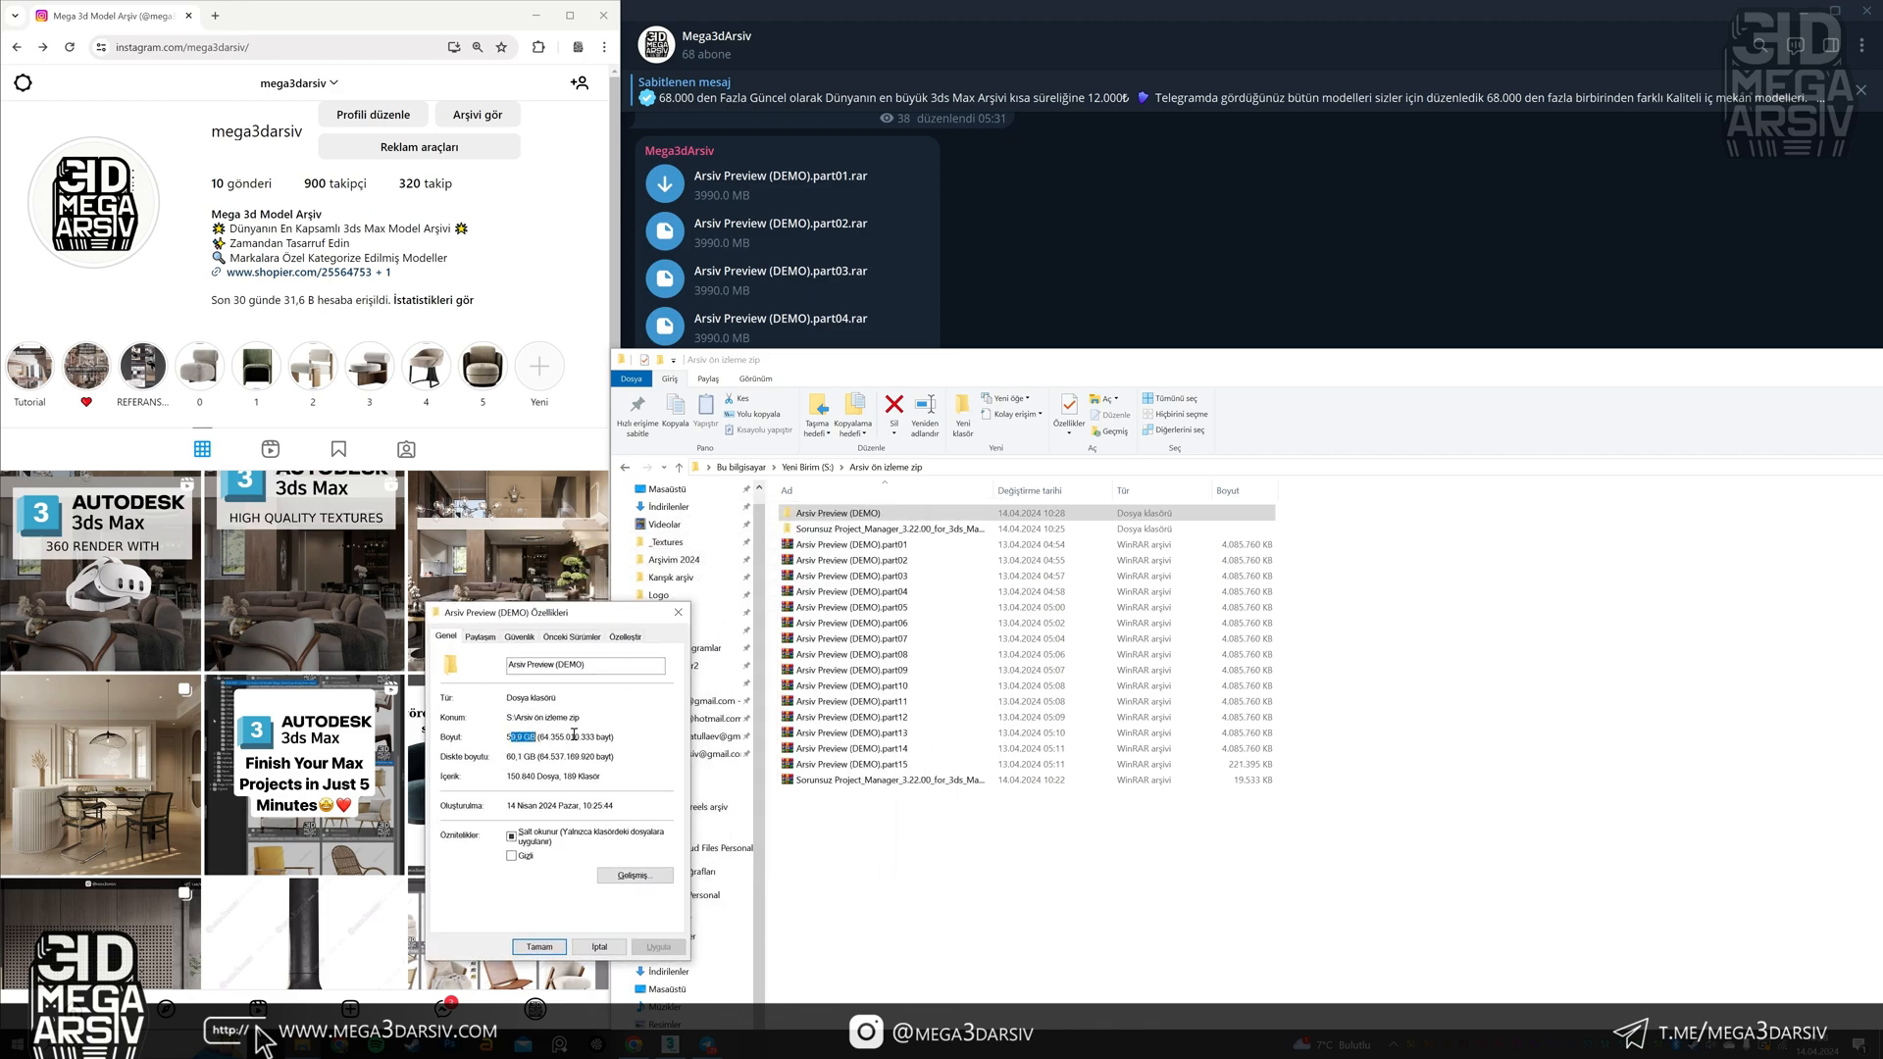
pyautogui.click(538, 945)
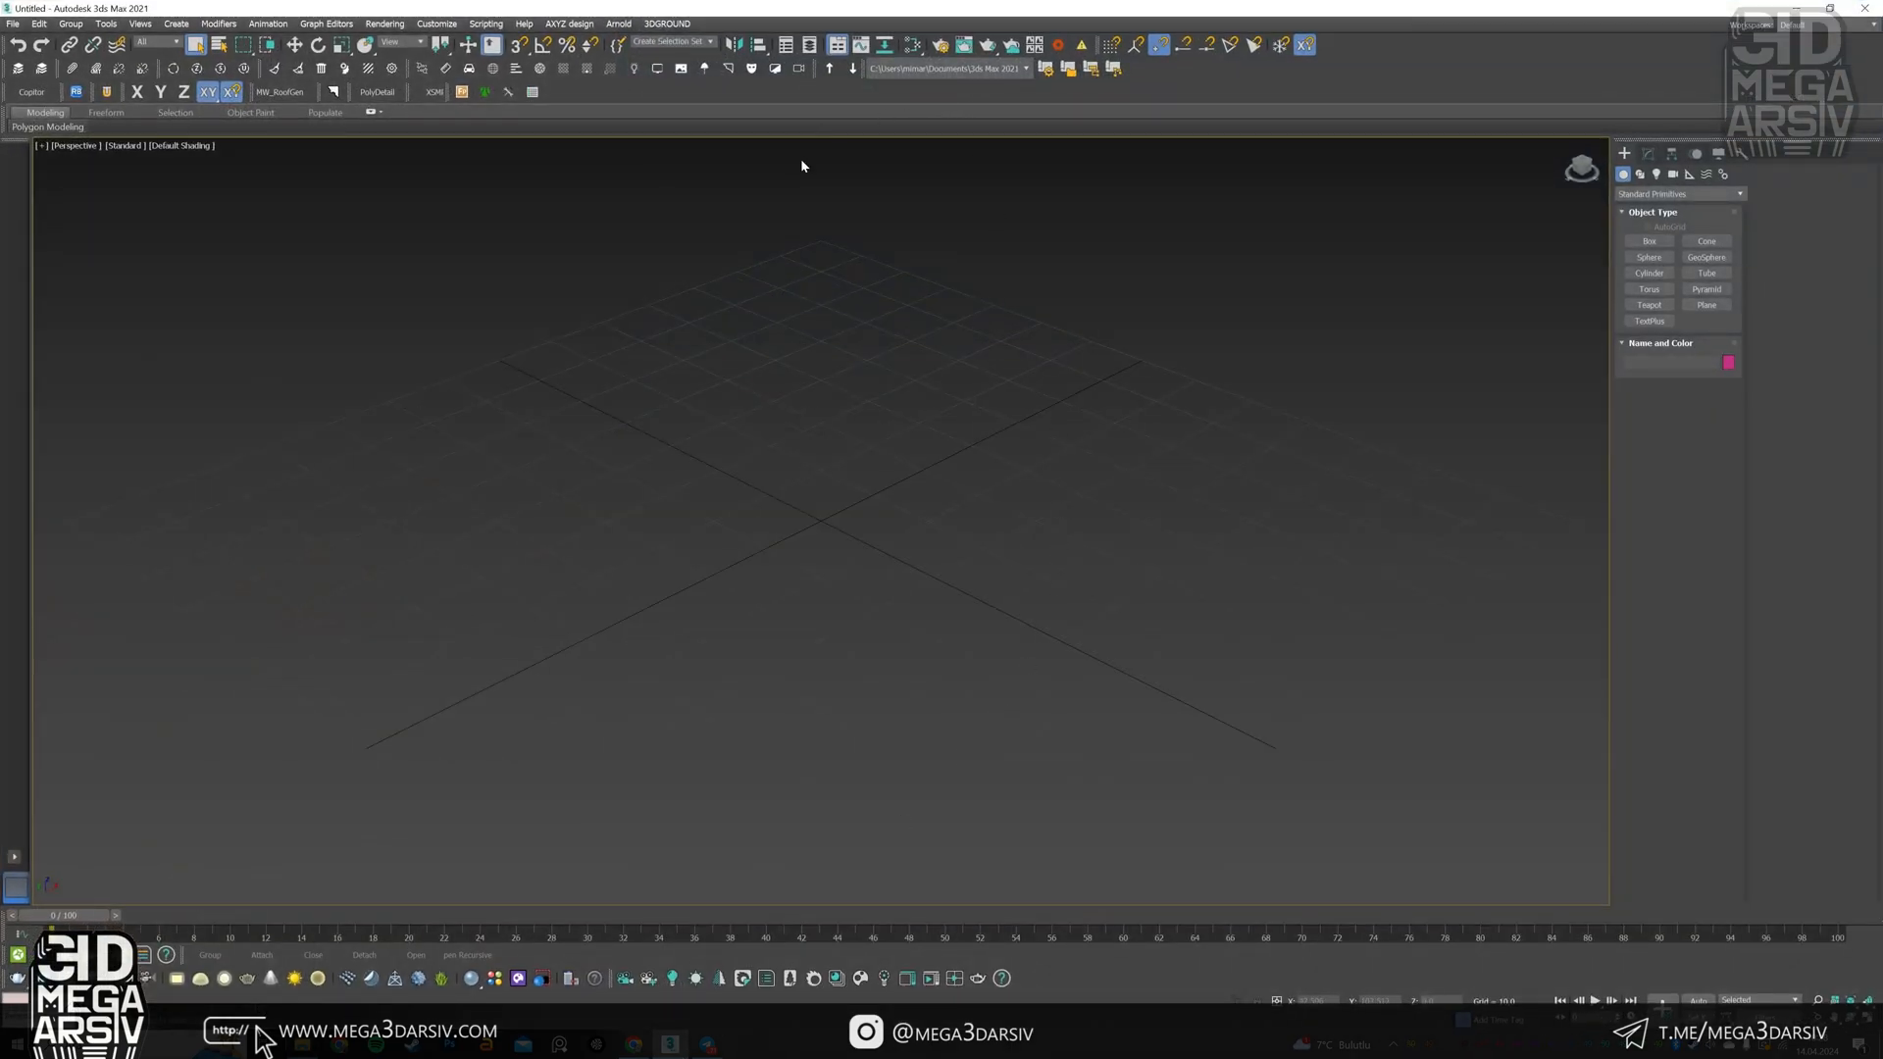
pyautogui.moveTo(790, 451)
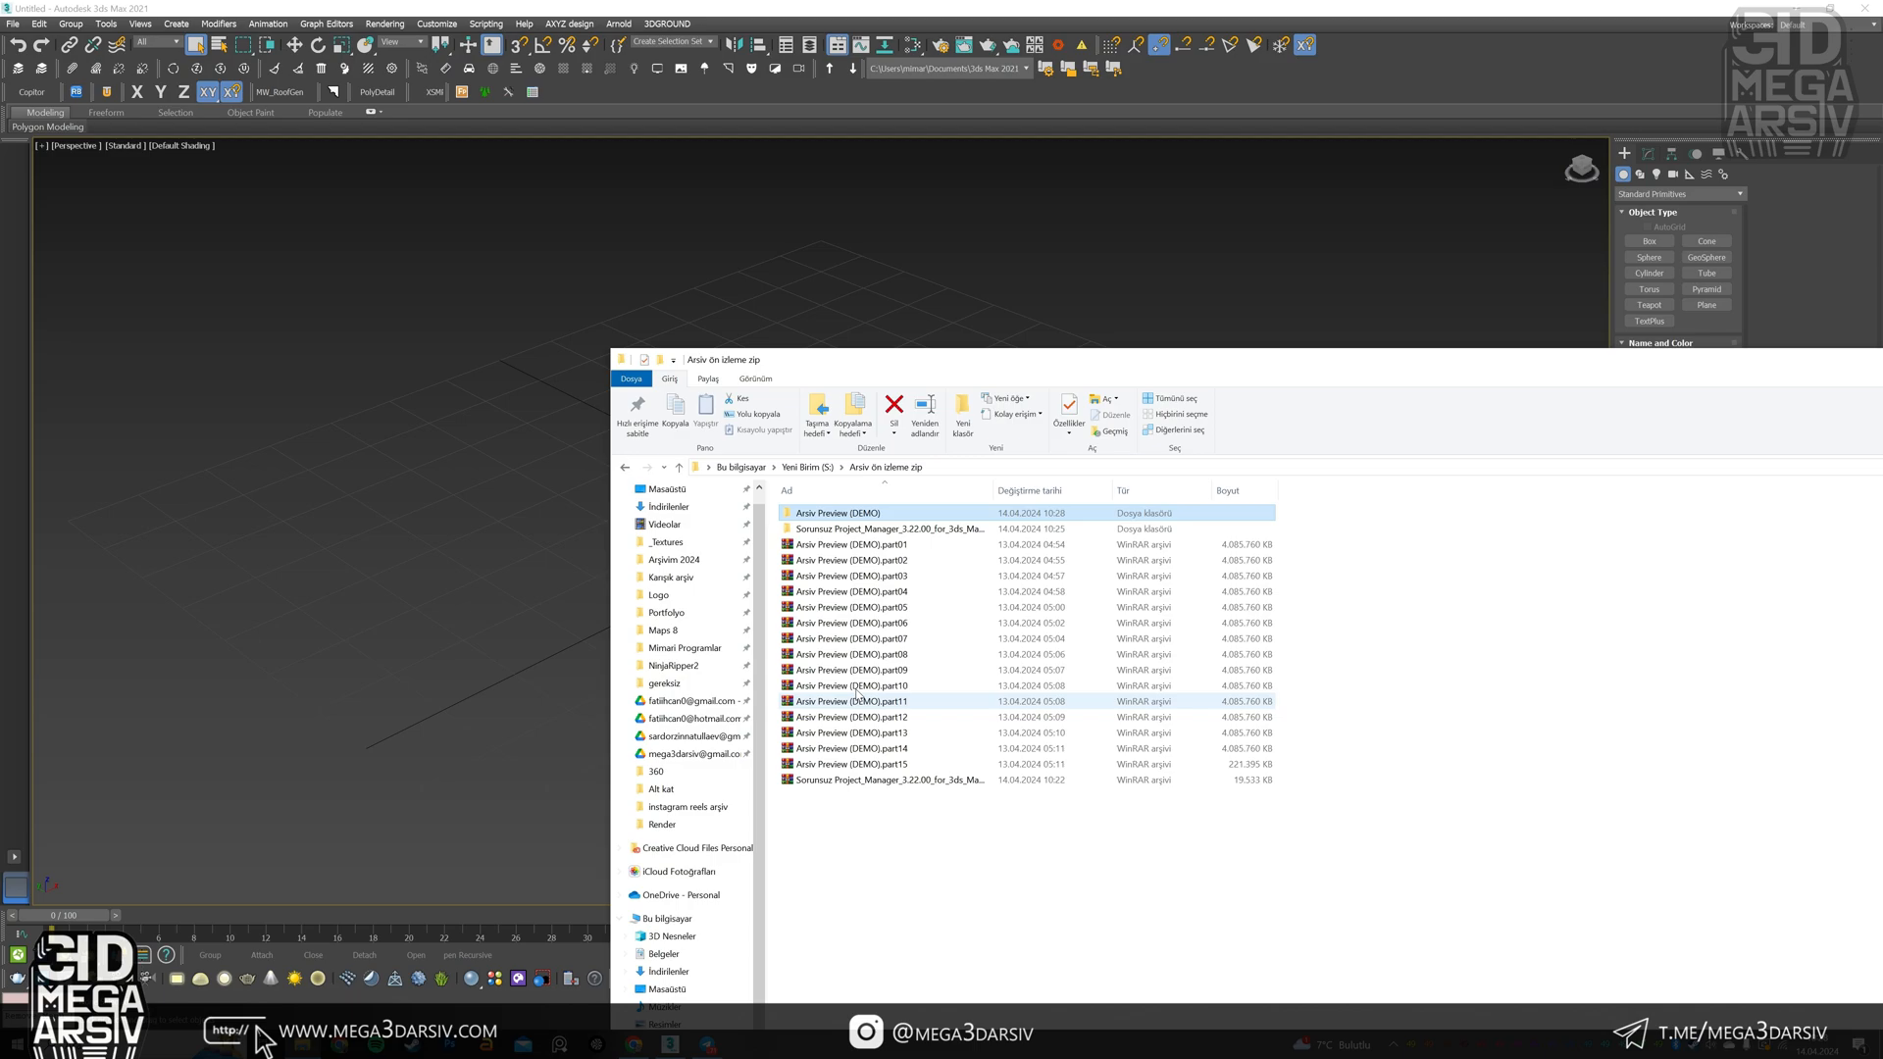
# Navigate into the extracted Project Manager folder down to ProjectManager_3.mzp and its ReadMe.
pyautogui.doubleClick(887, 527)
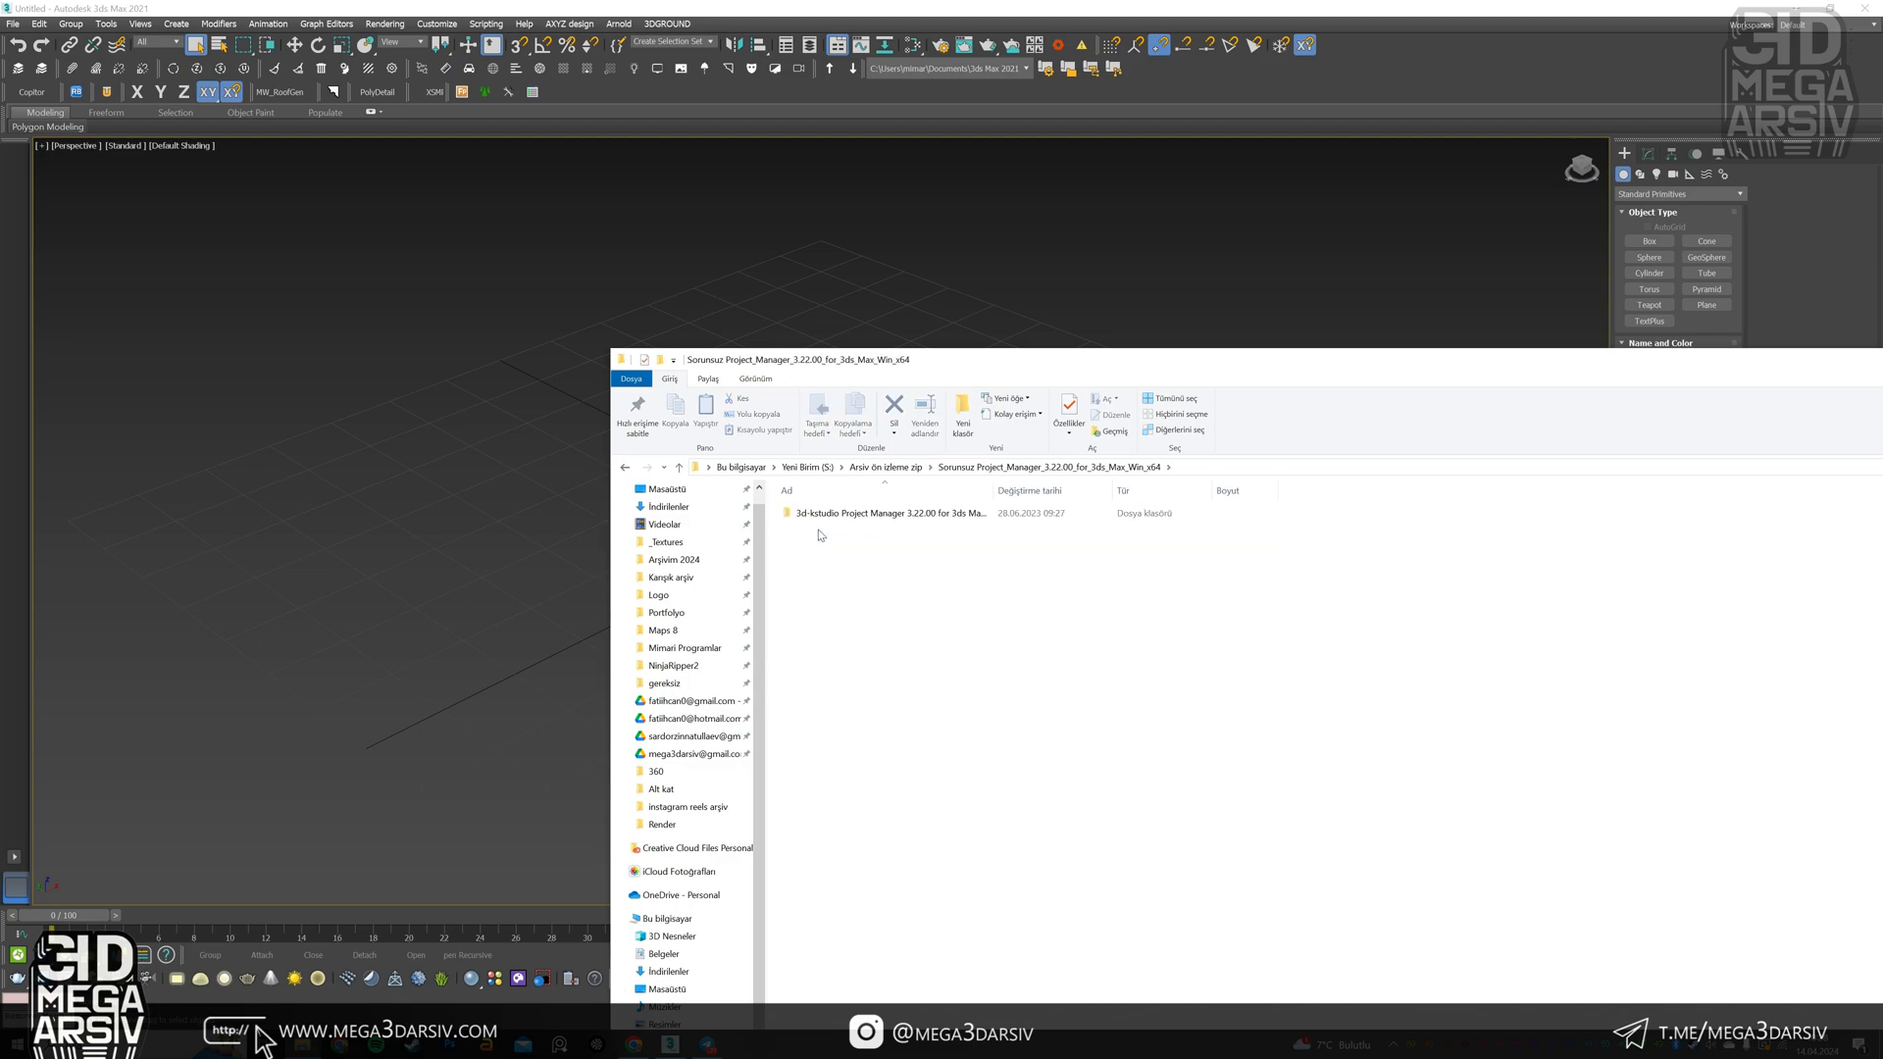
pyautogui.doubleClick(888, 512)
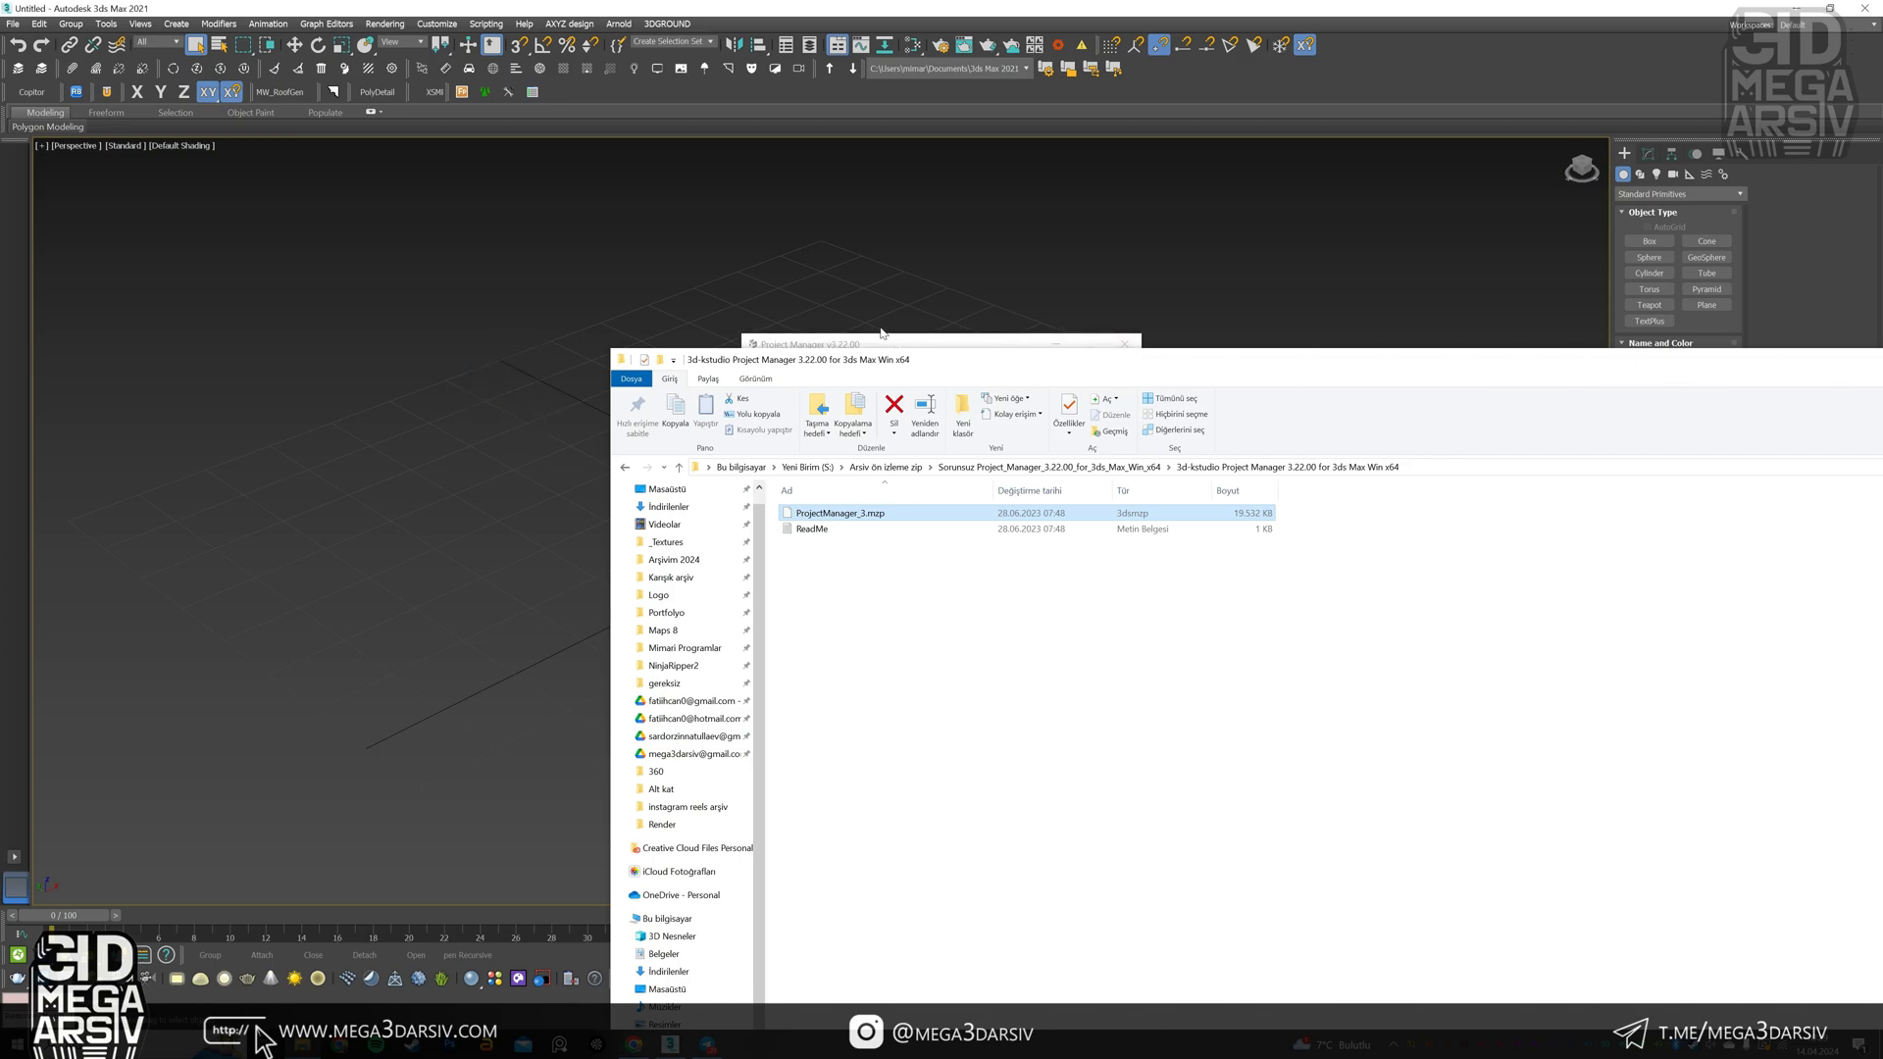
# Run ProjectManager_3.mzp with Install Menu checked so the Project Manager v.3 menu appears in 3ds Max.
pyautogui.doubleClick(837, 512)
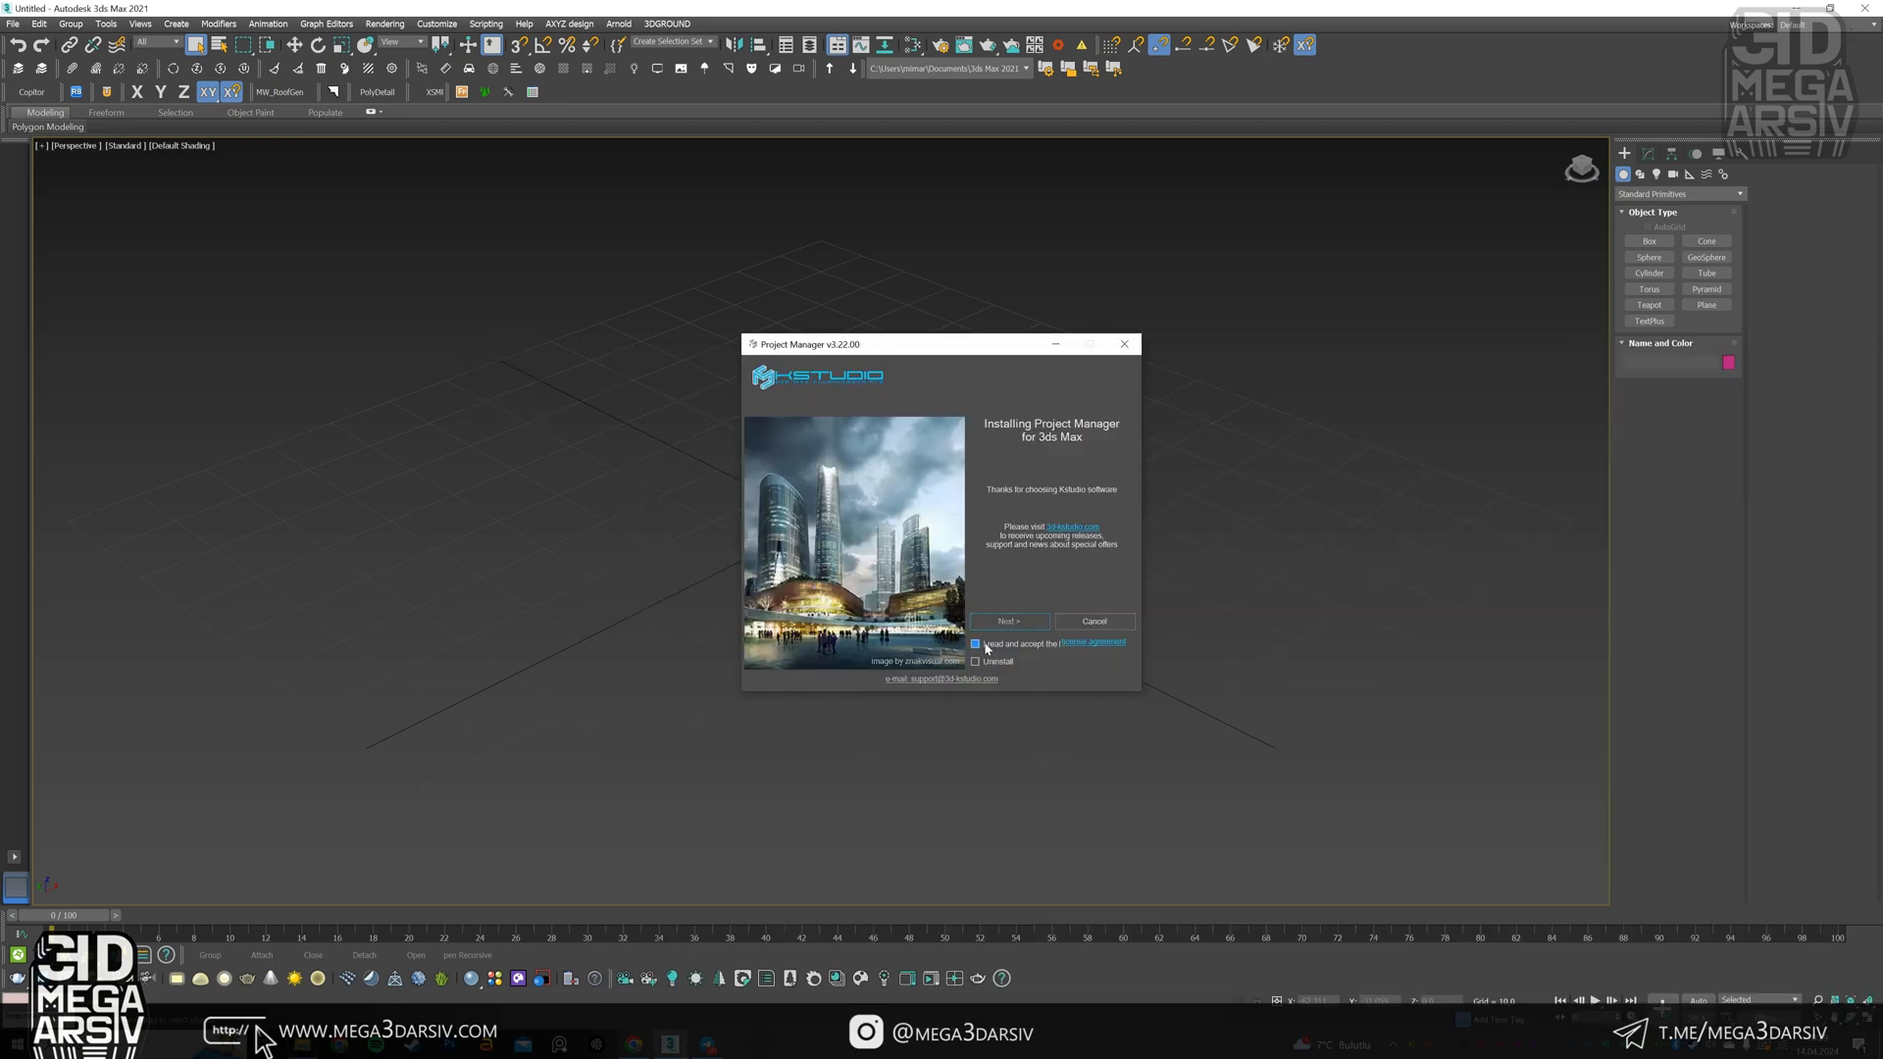
pyautogui.click(1006, 622)
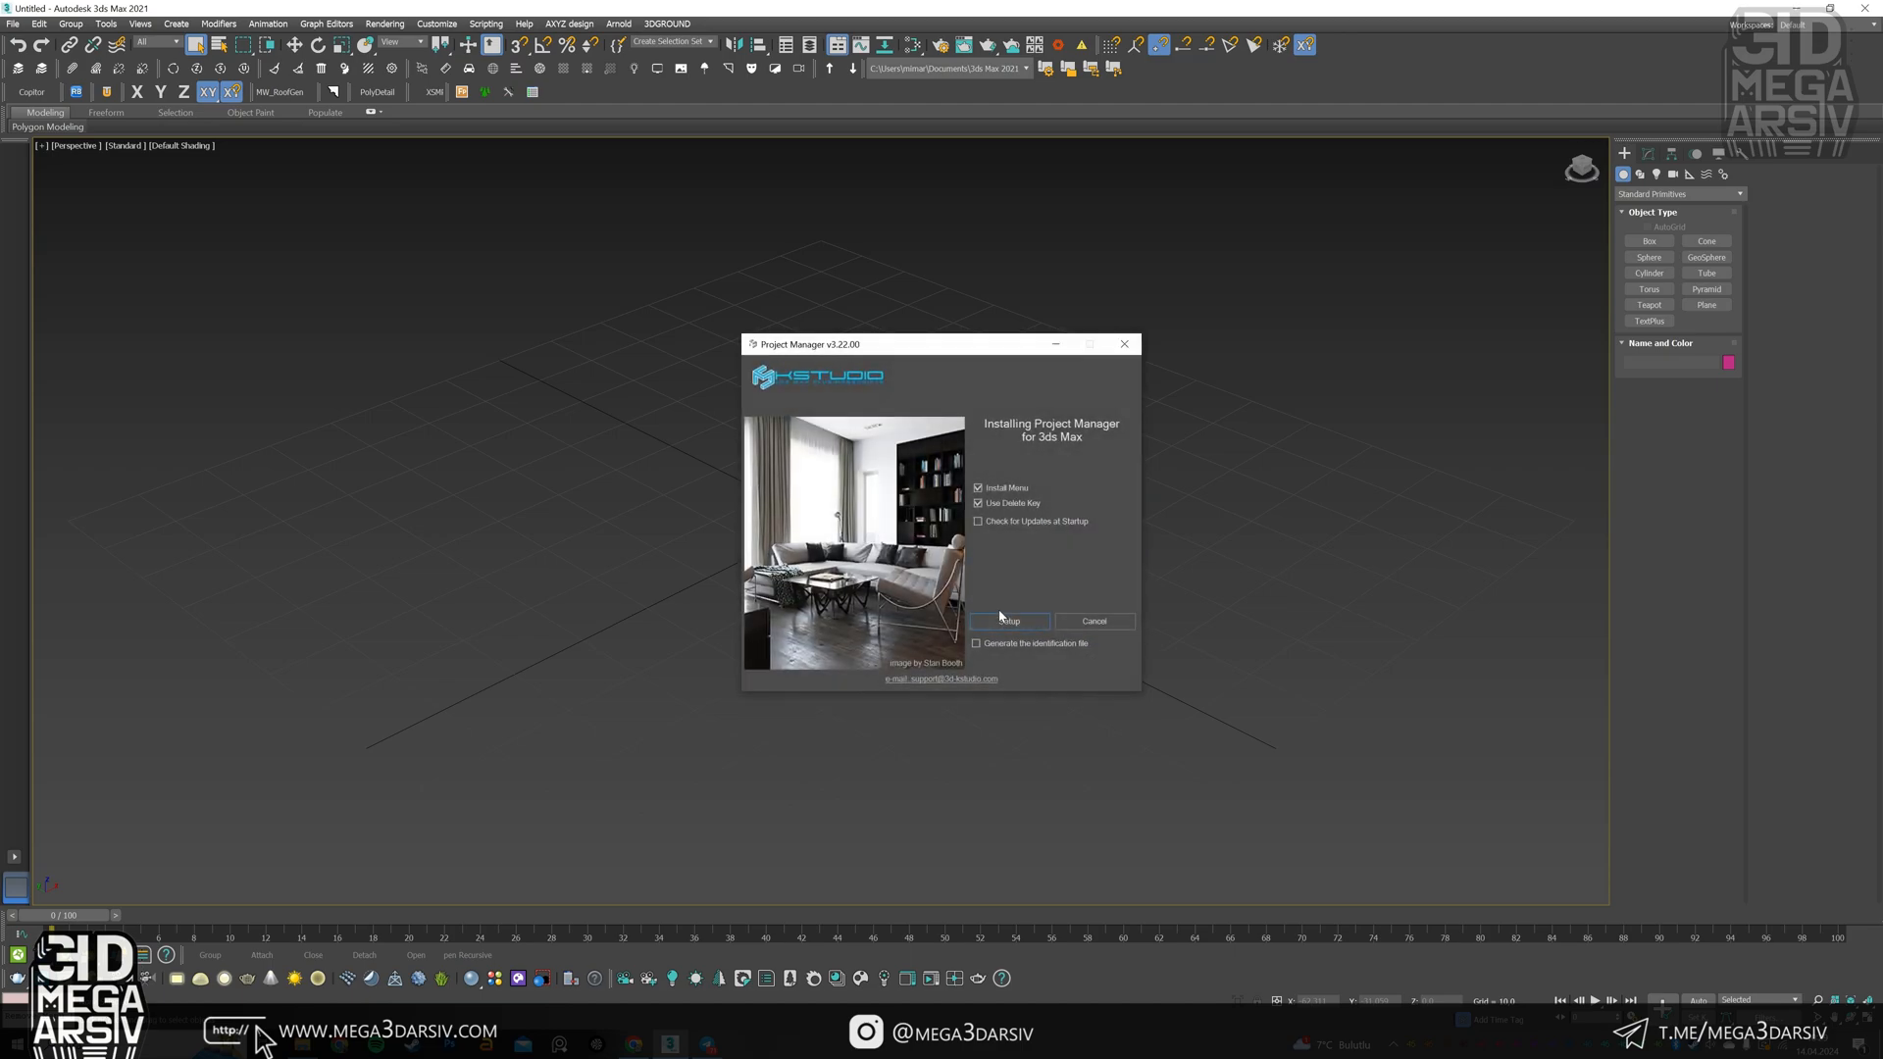
pyautogui.click(976, 489)
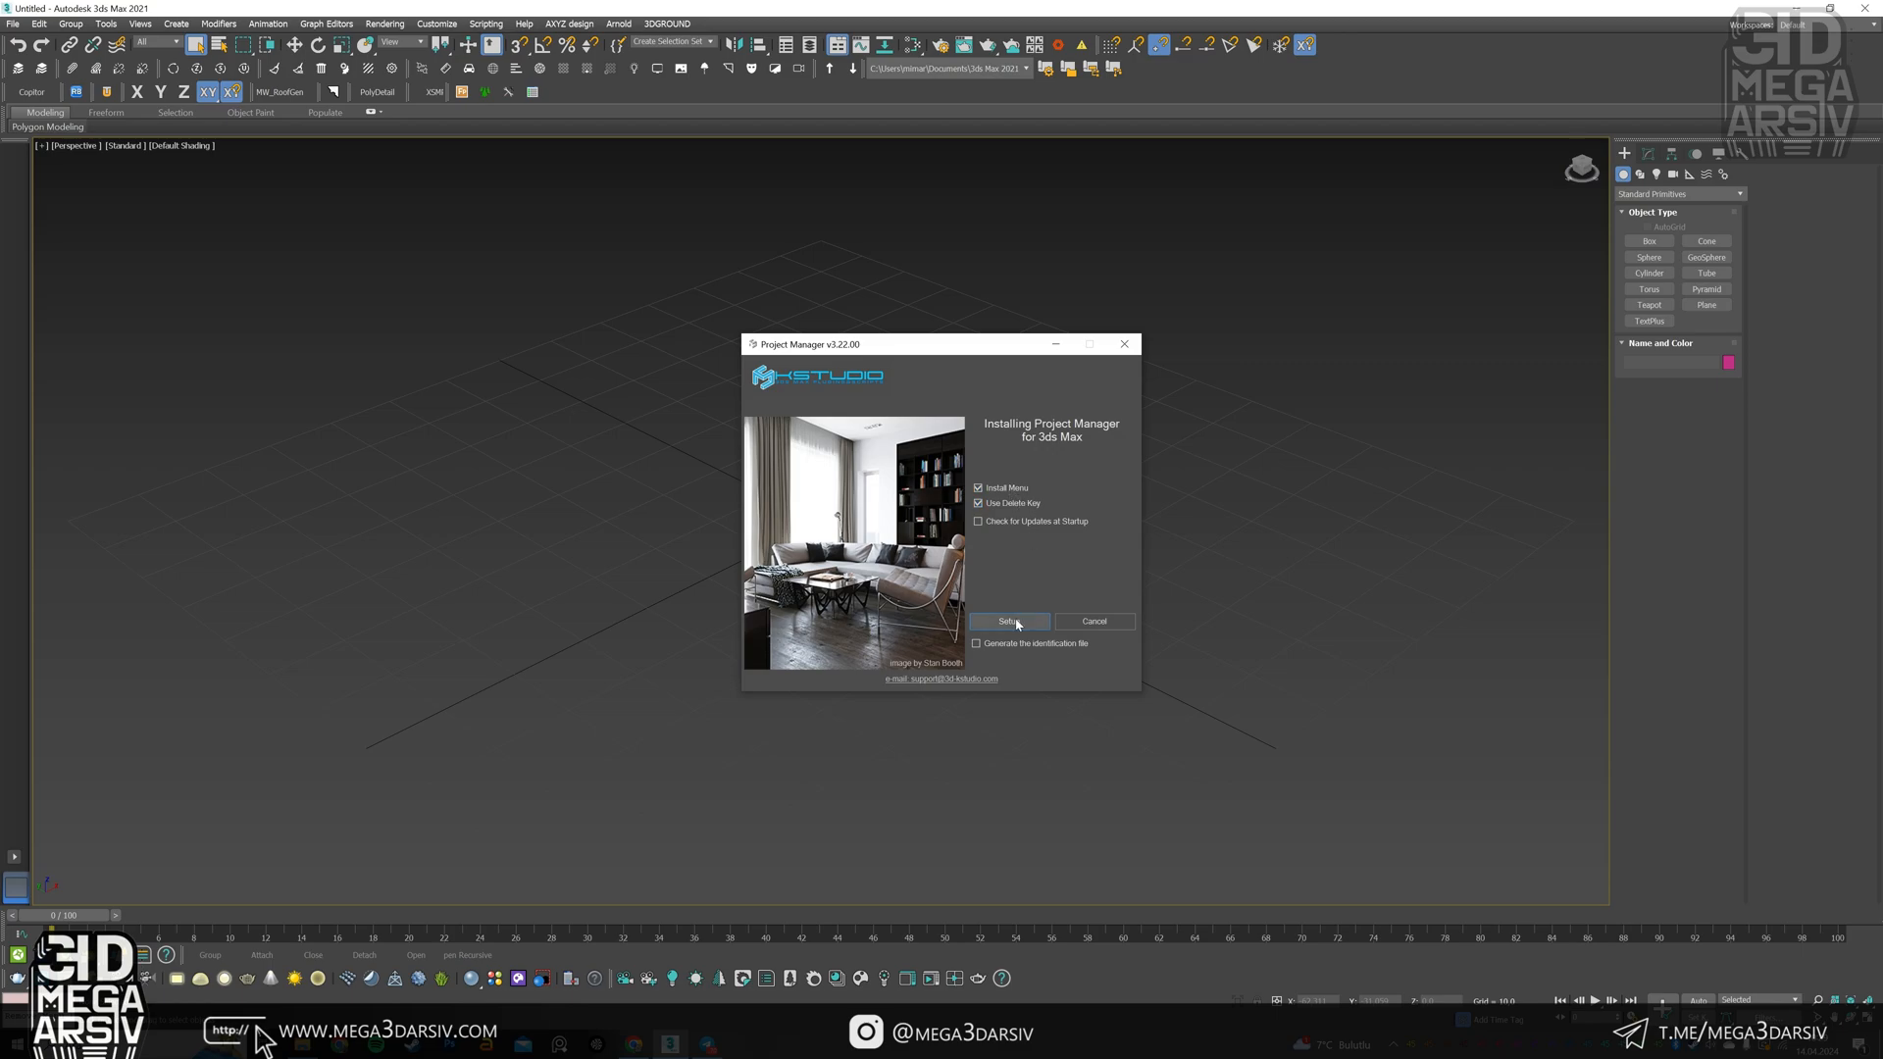
pyautogui.click(1008, 622)
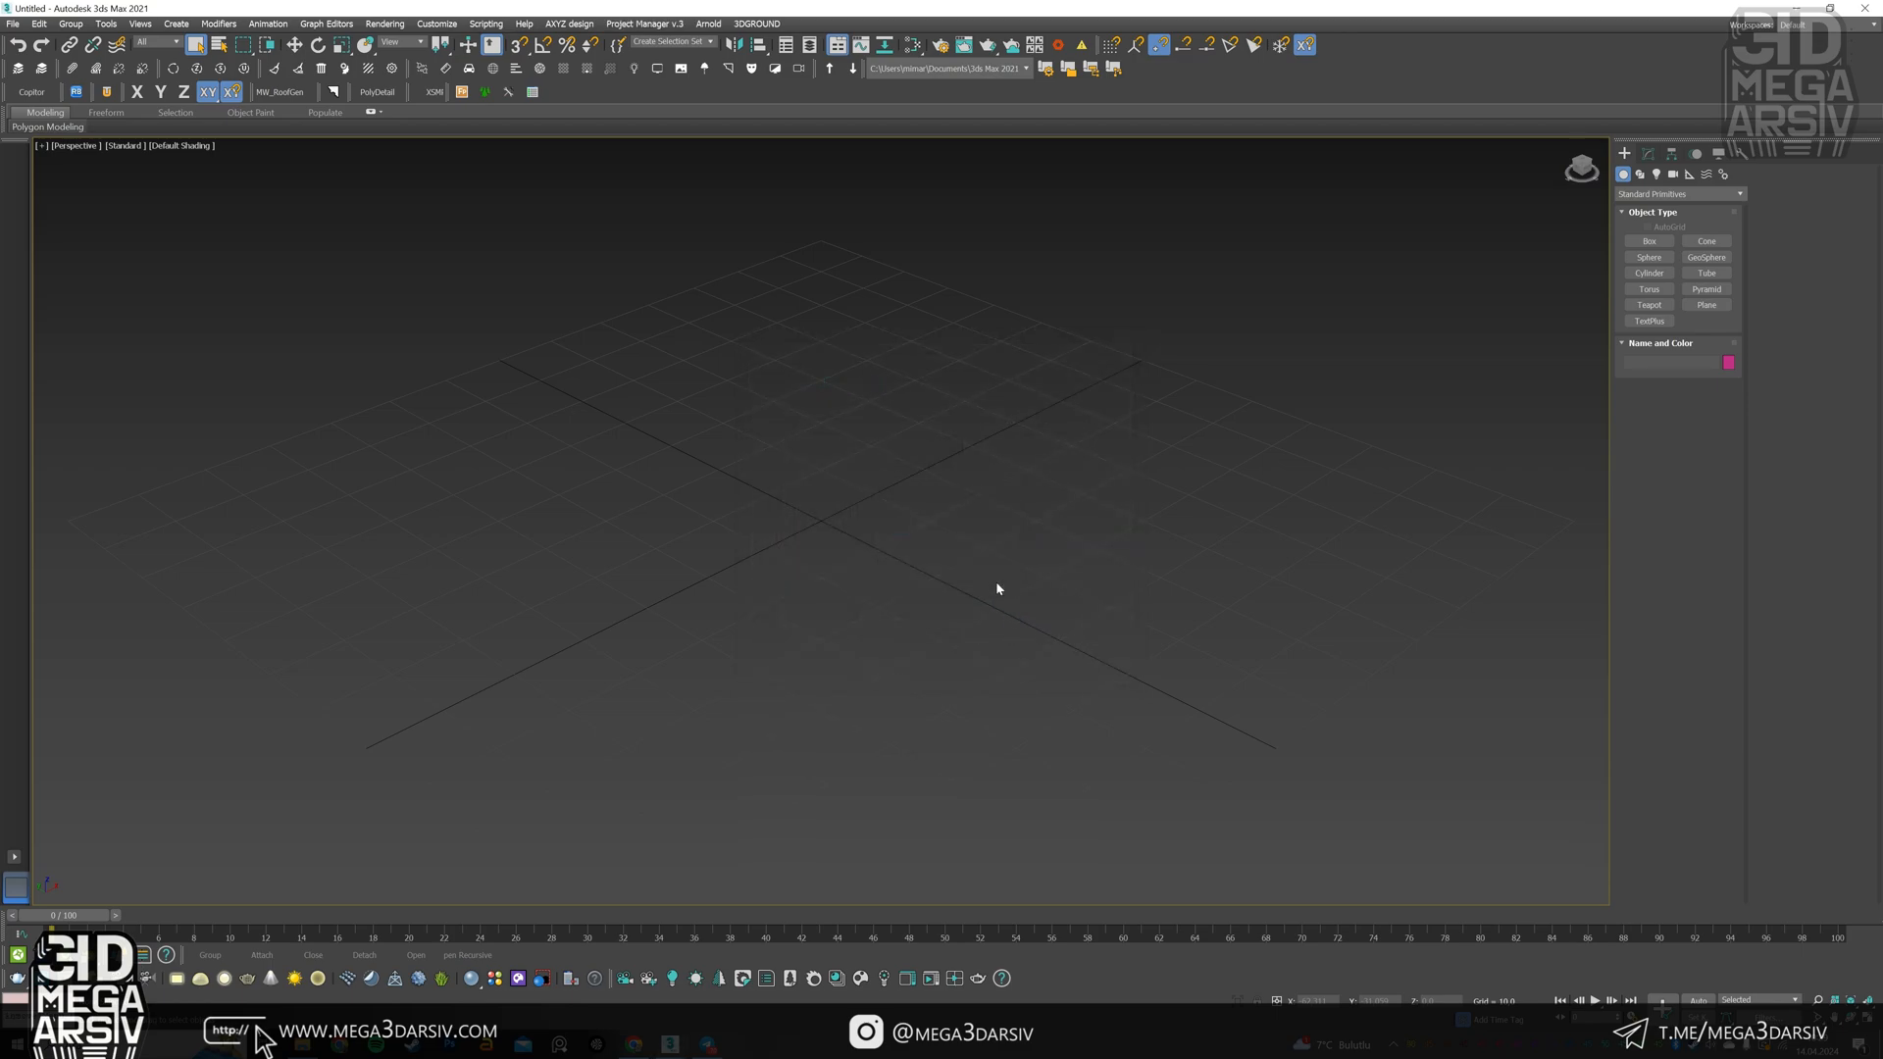
pyautogui.click(644, 23)
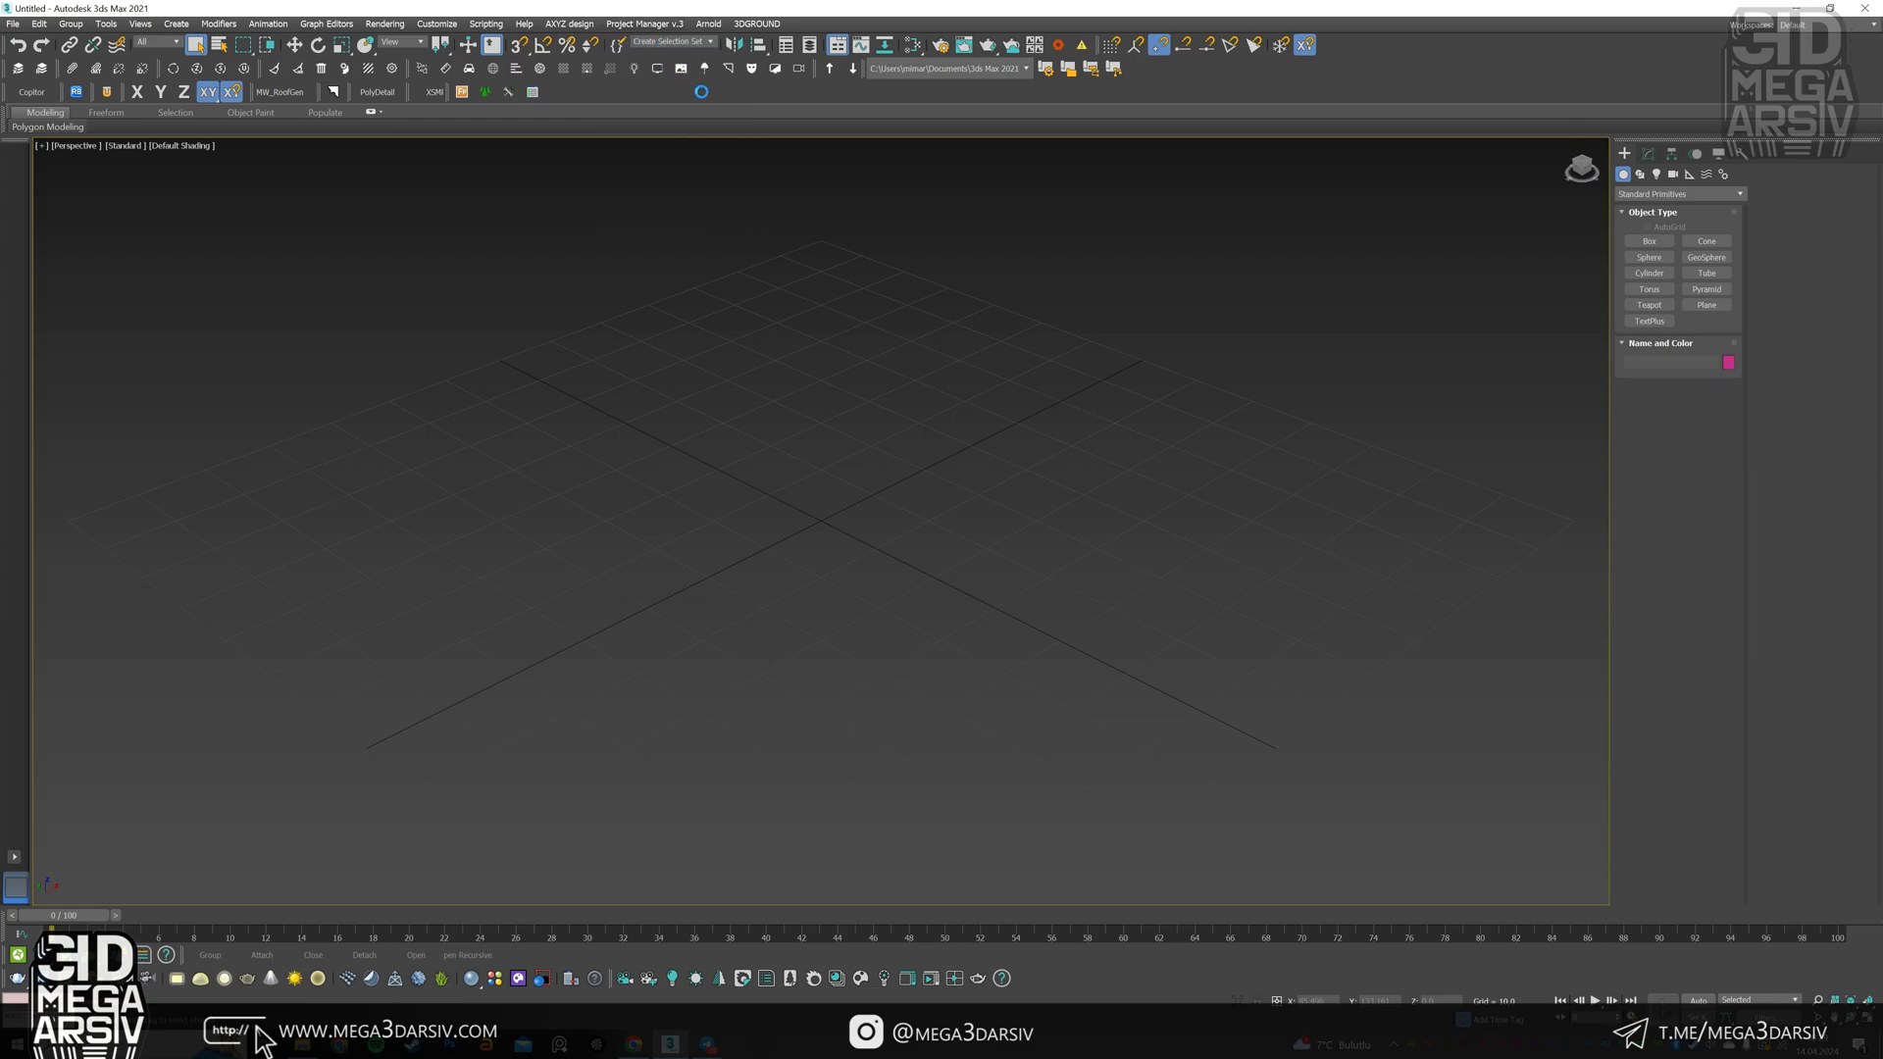
# Launch Project Manager, show Arsiv Preview (DEMO) > Bathroom > Bathroom furniture thumbnails and maximize the window.
pyautogui.click(643, 23)
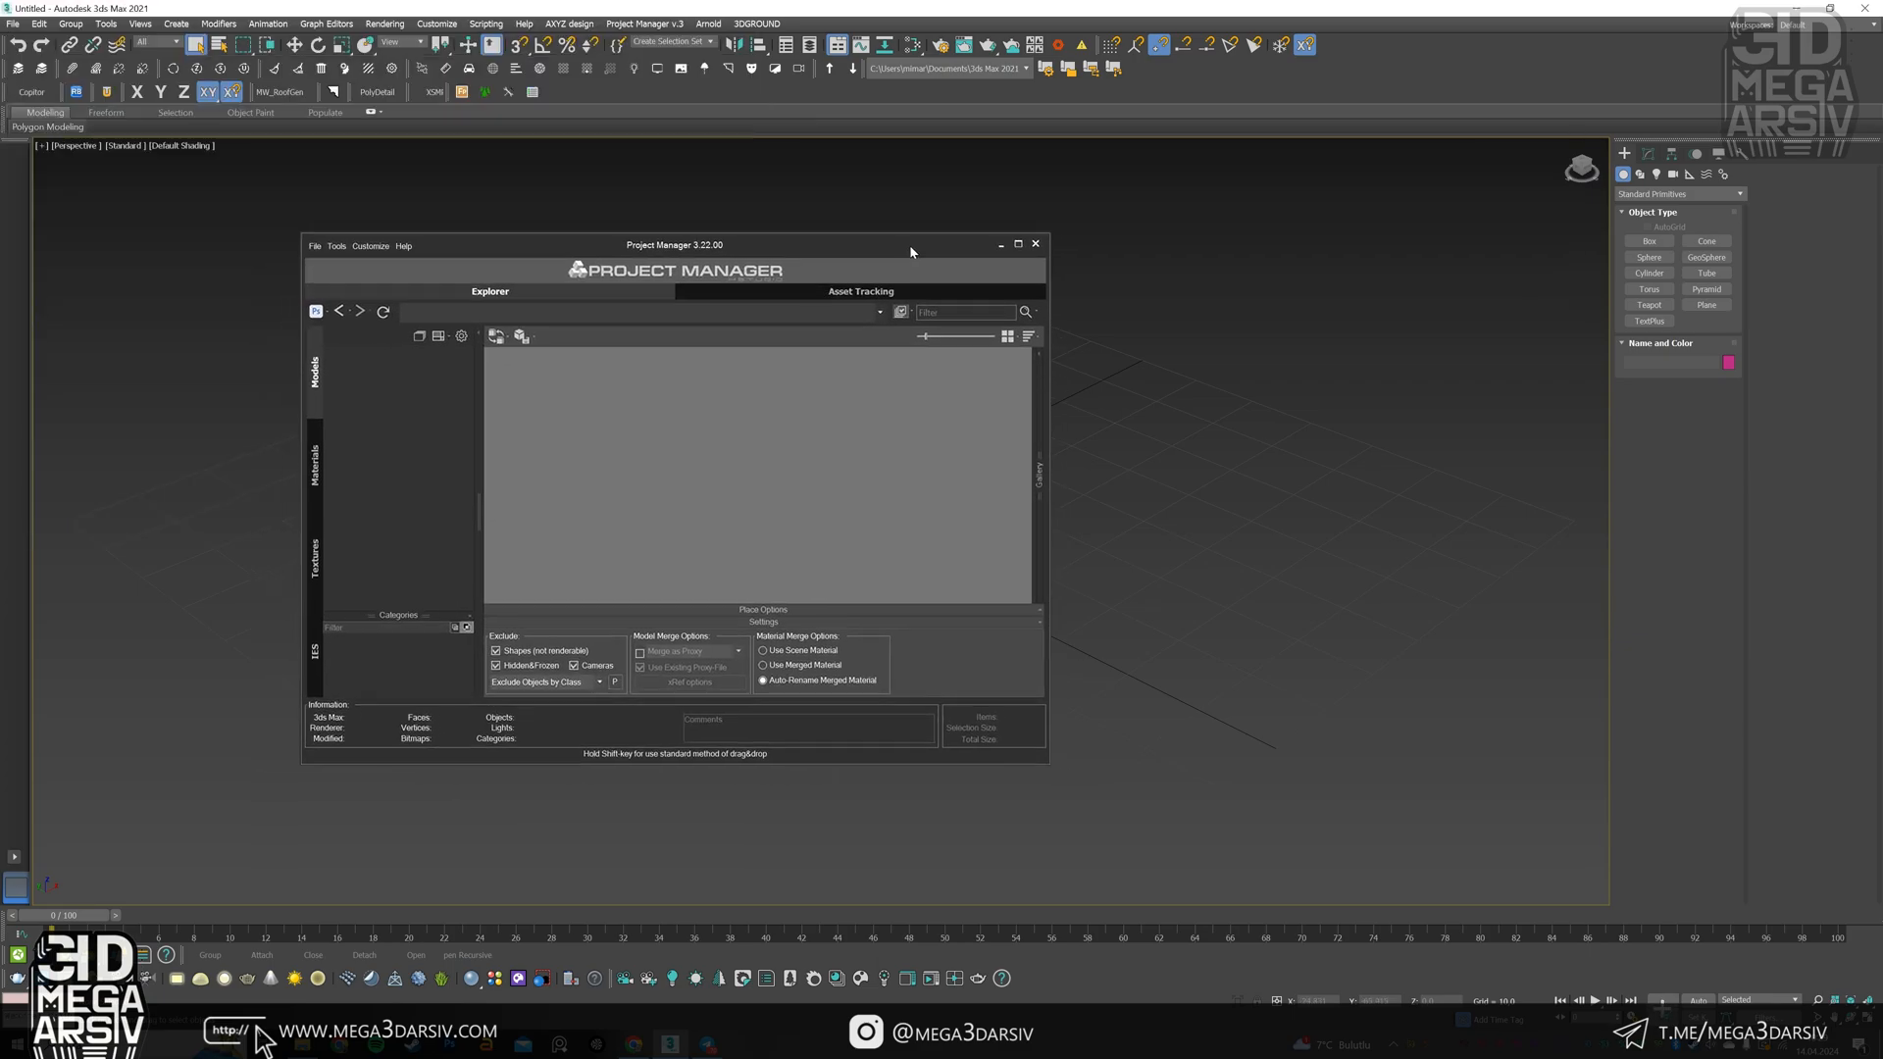
pyautogui.press('alt+tab')
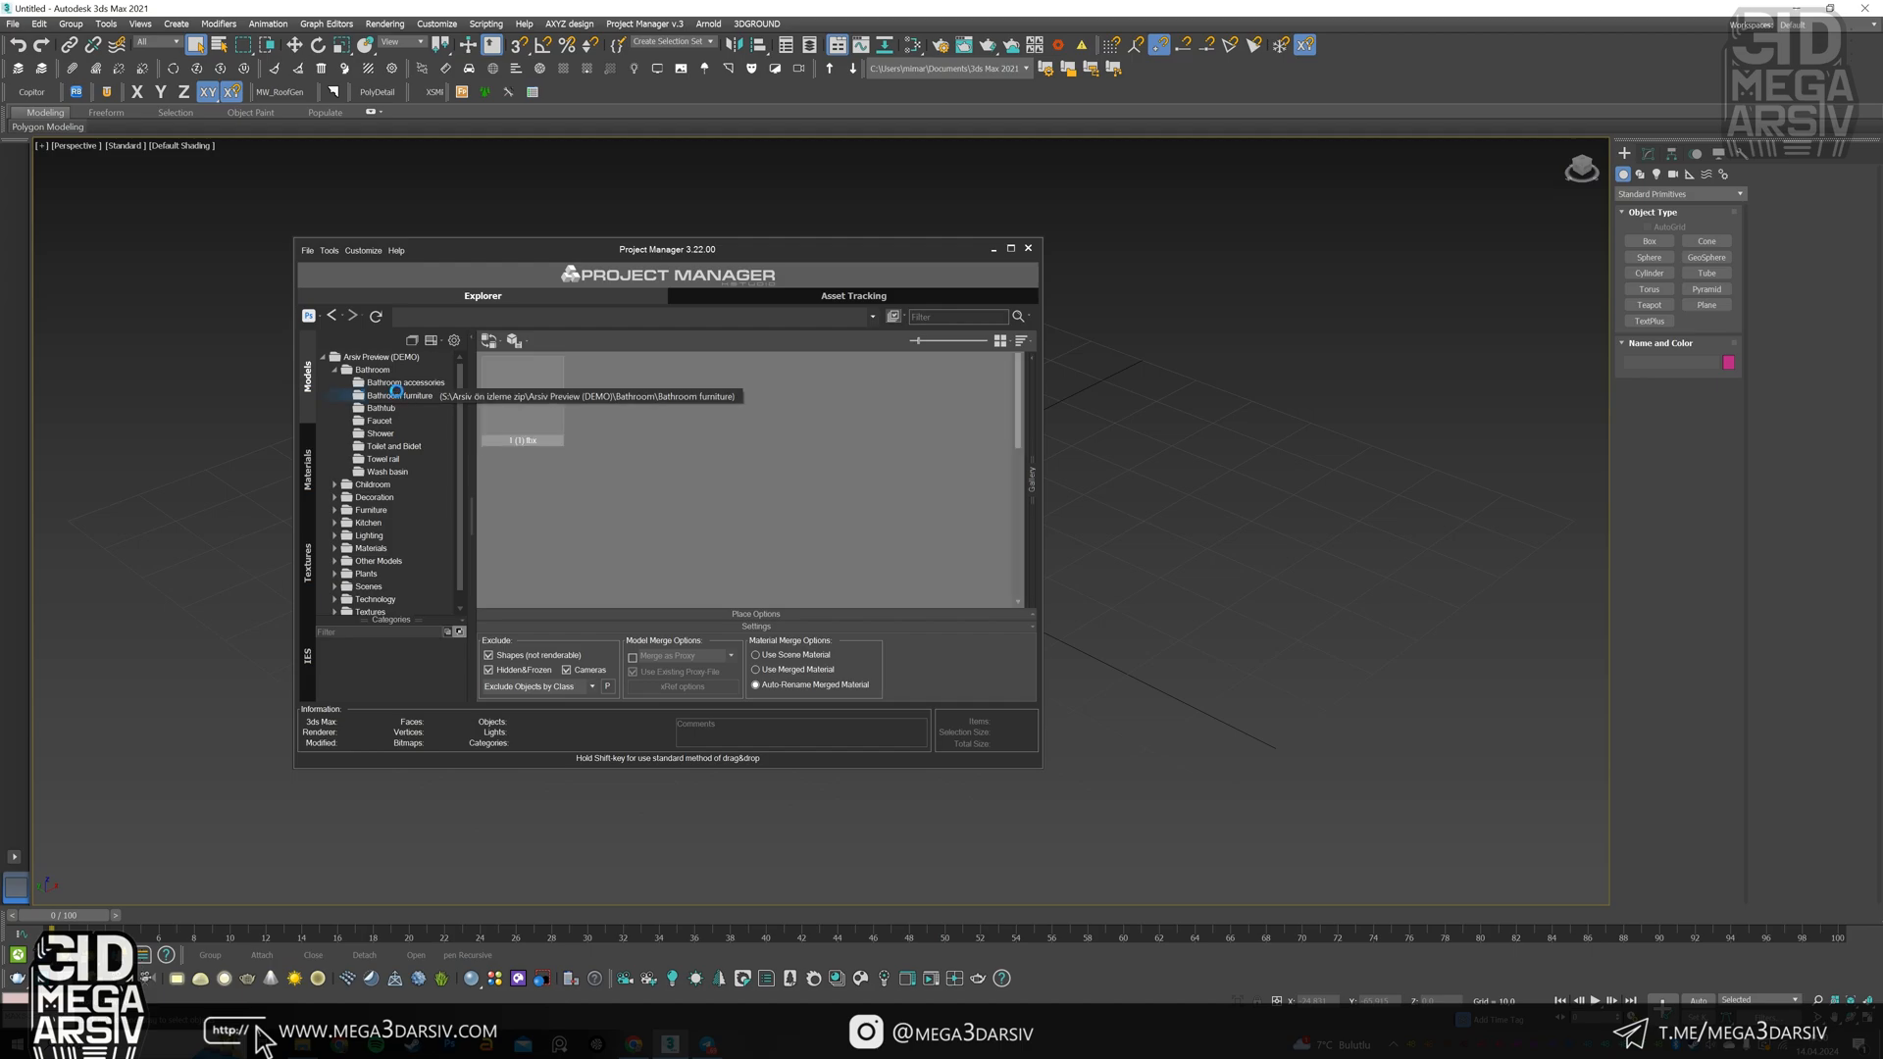
pyautogui.click(400, 394)
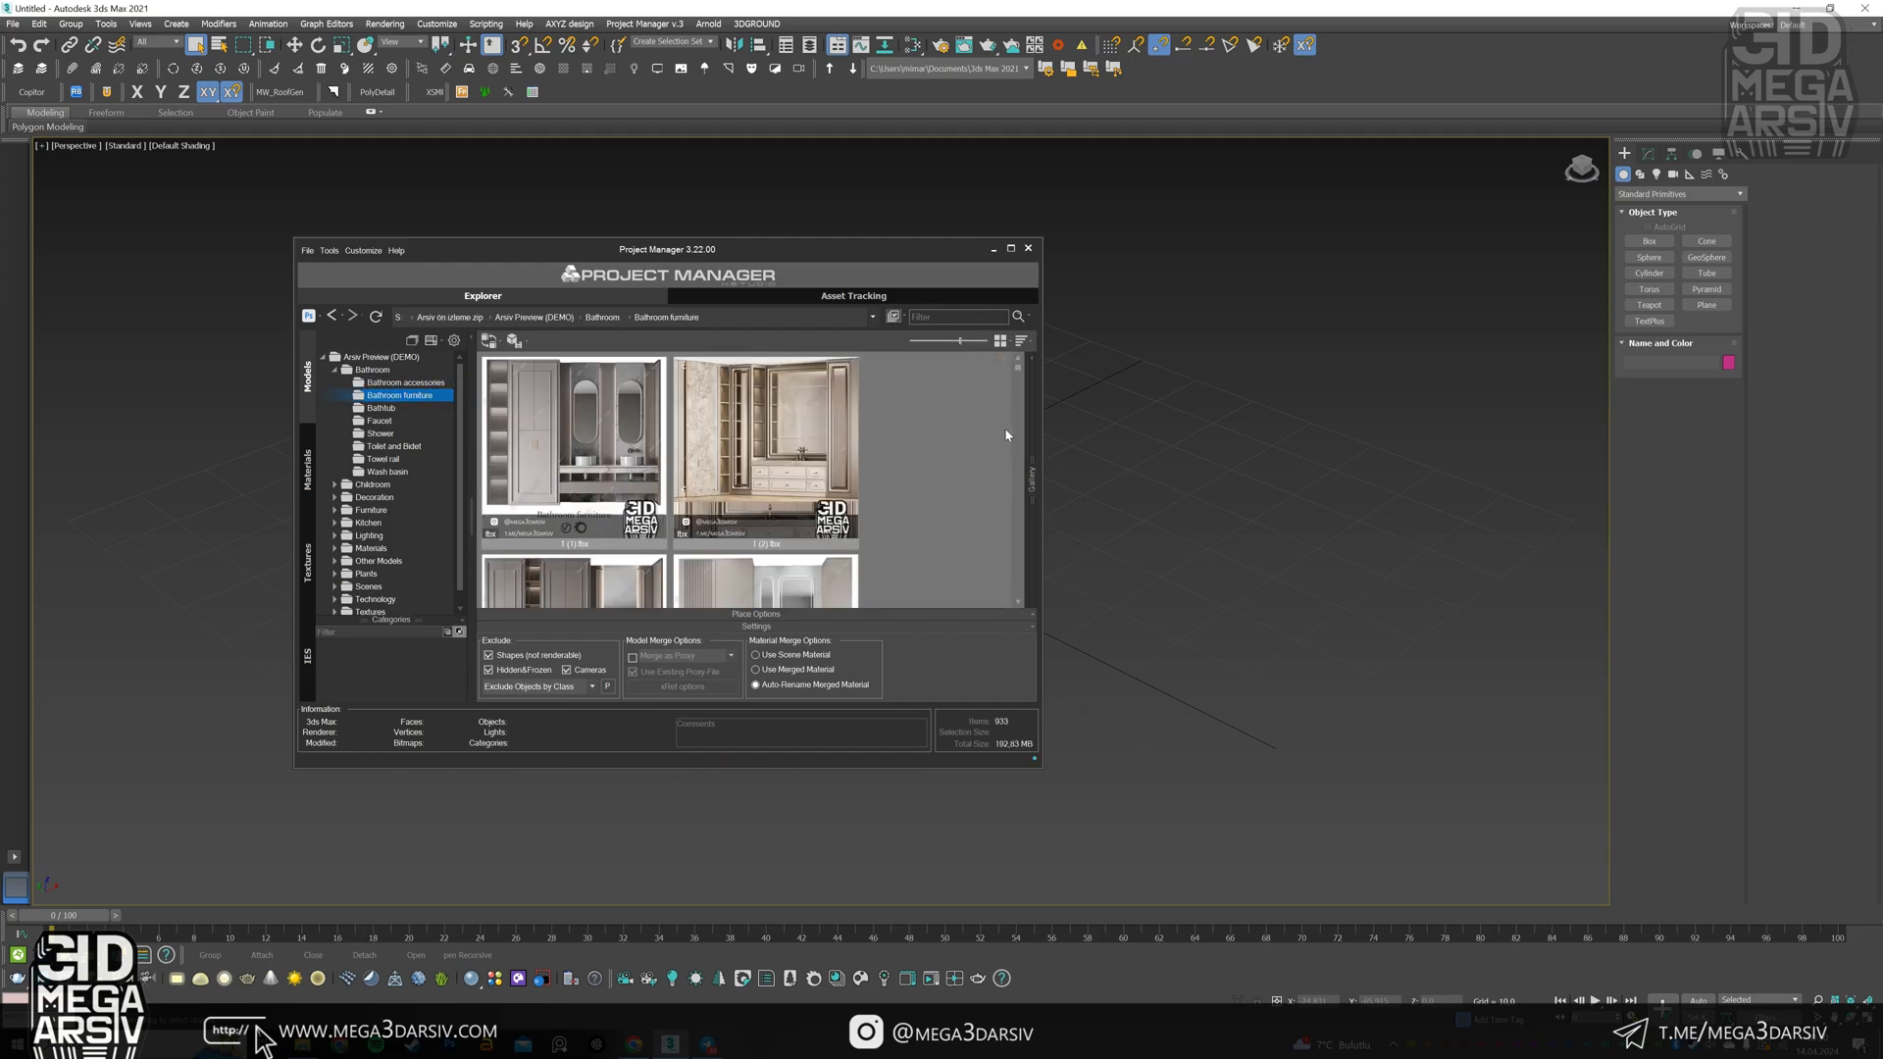
pyautogui.click(1010, 249)
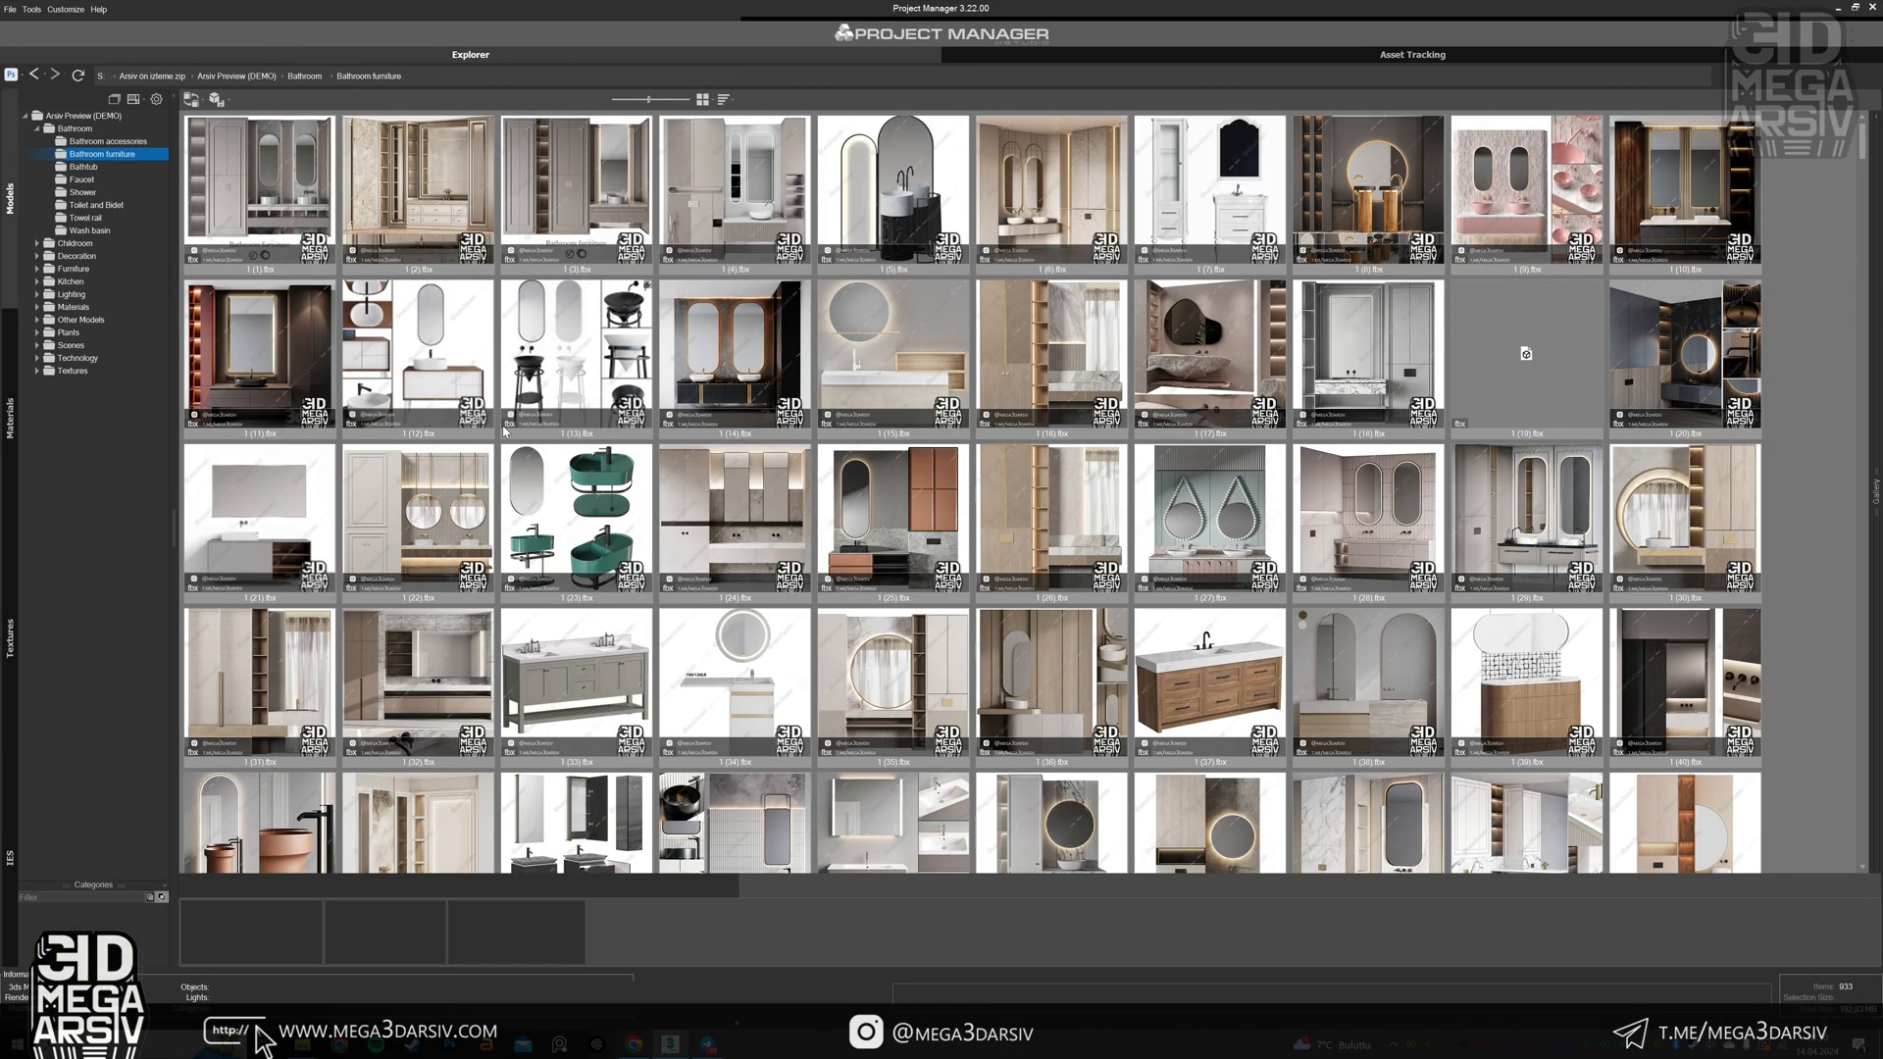
# Browse the Wash basin model thumbnails.
pyautogui.click(90, 231)
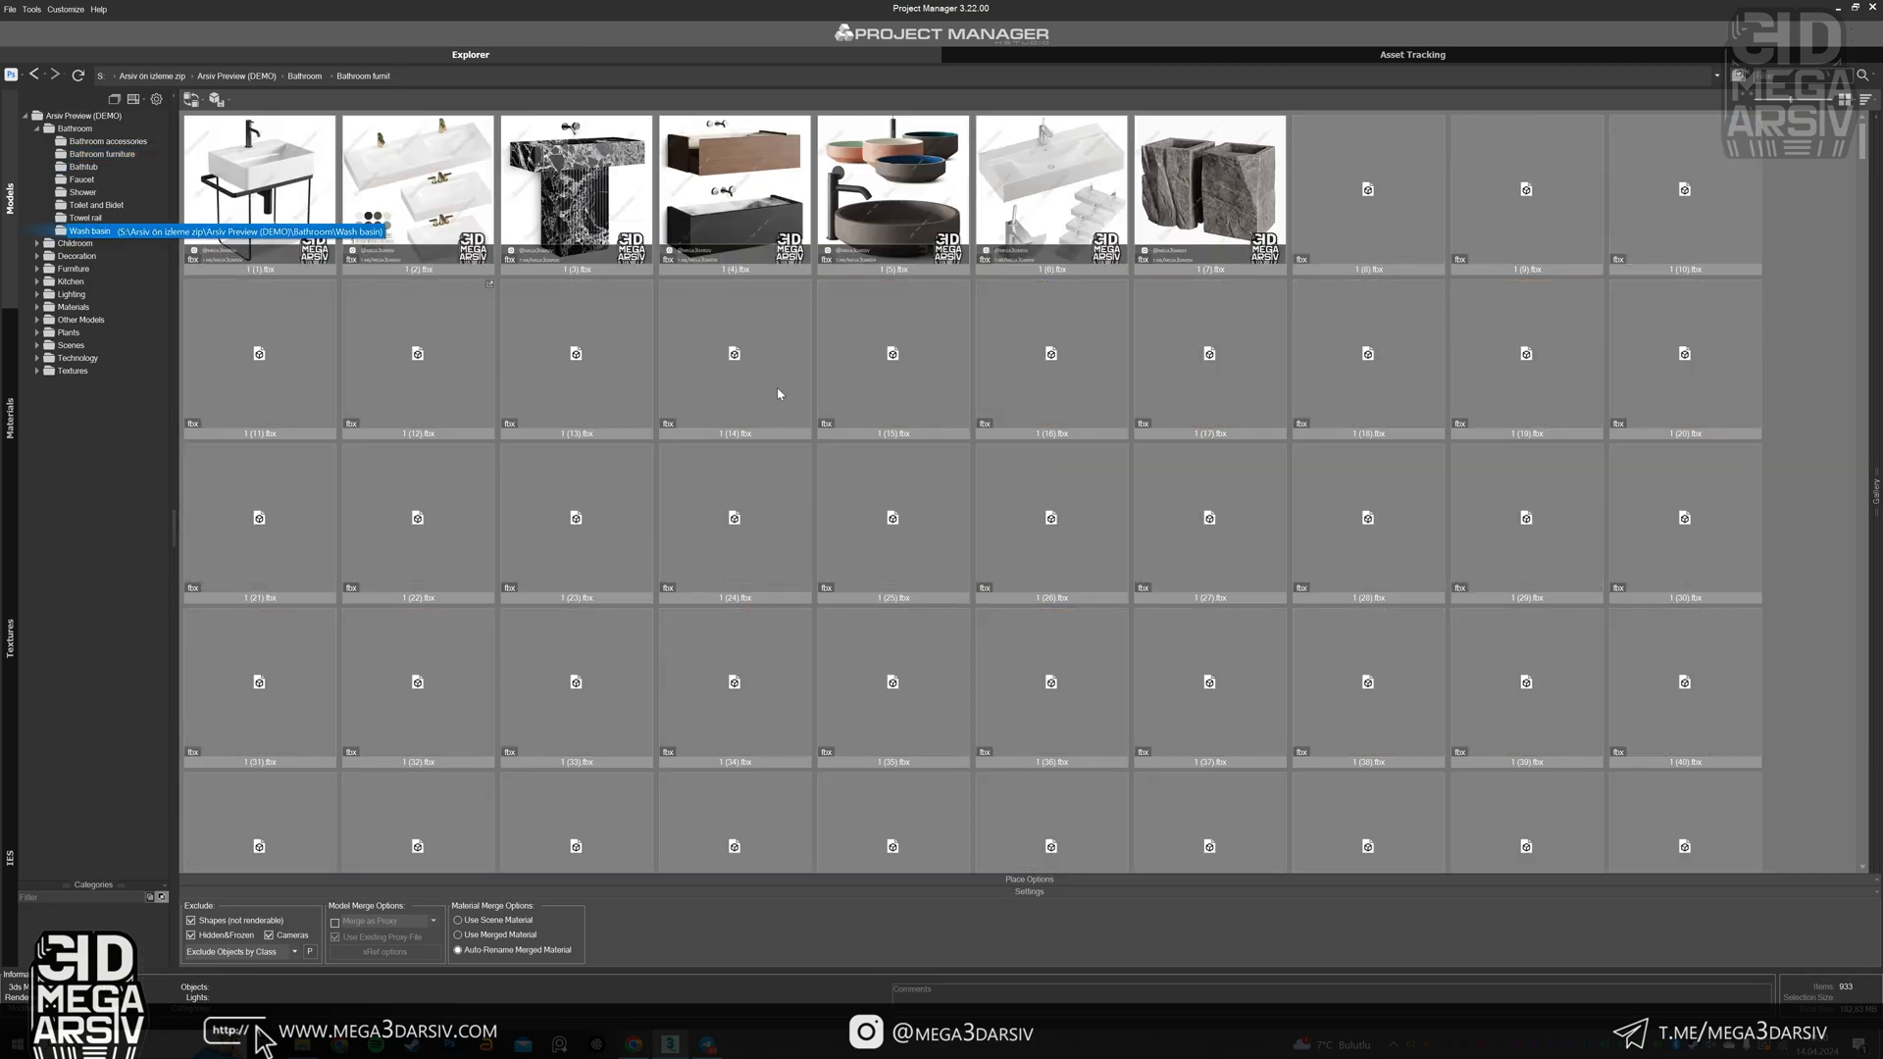
pyautogui.scroll(-3)
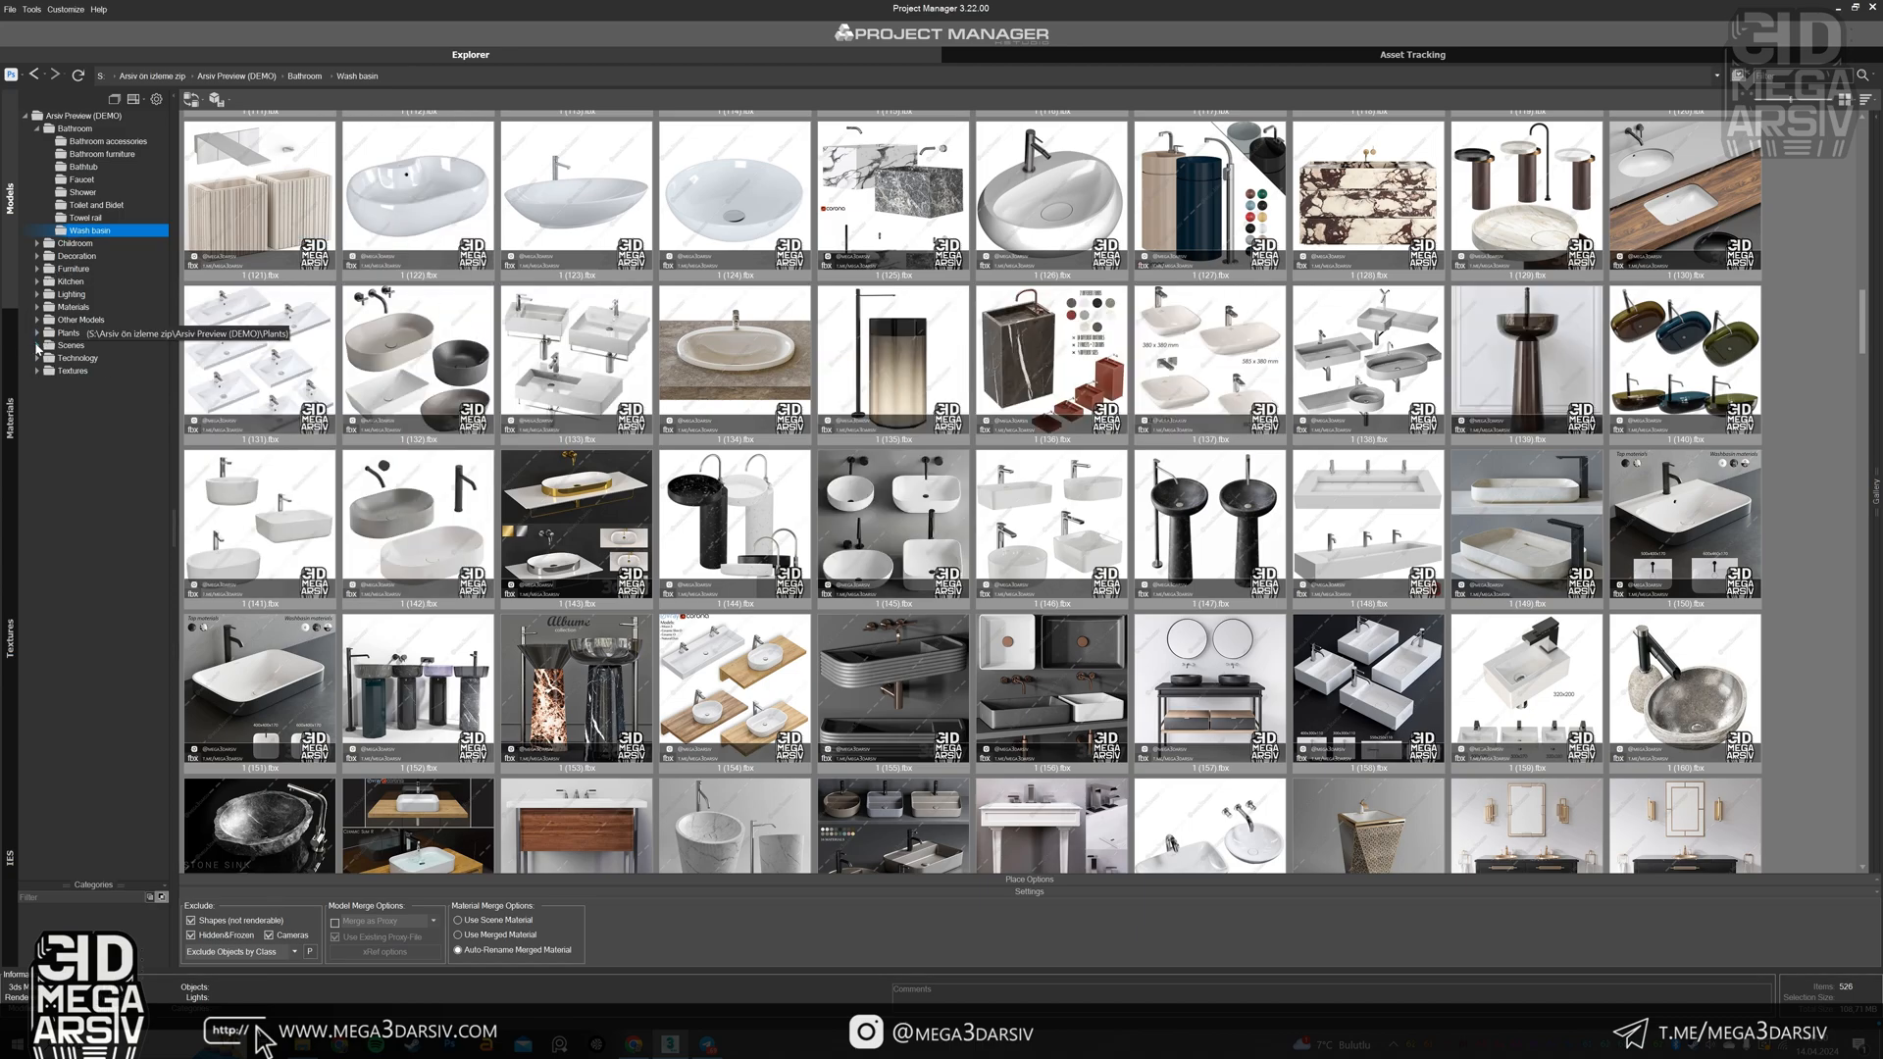
# Show the 1-Living room 01 scene previews under Scenes > 2- Files New.
pyautogui.click(39, 345)
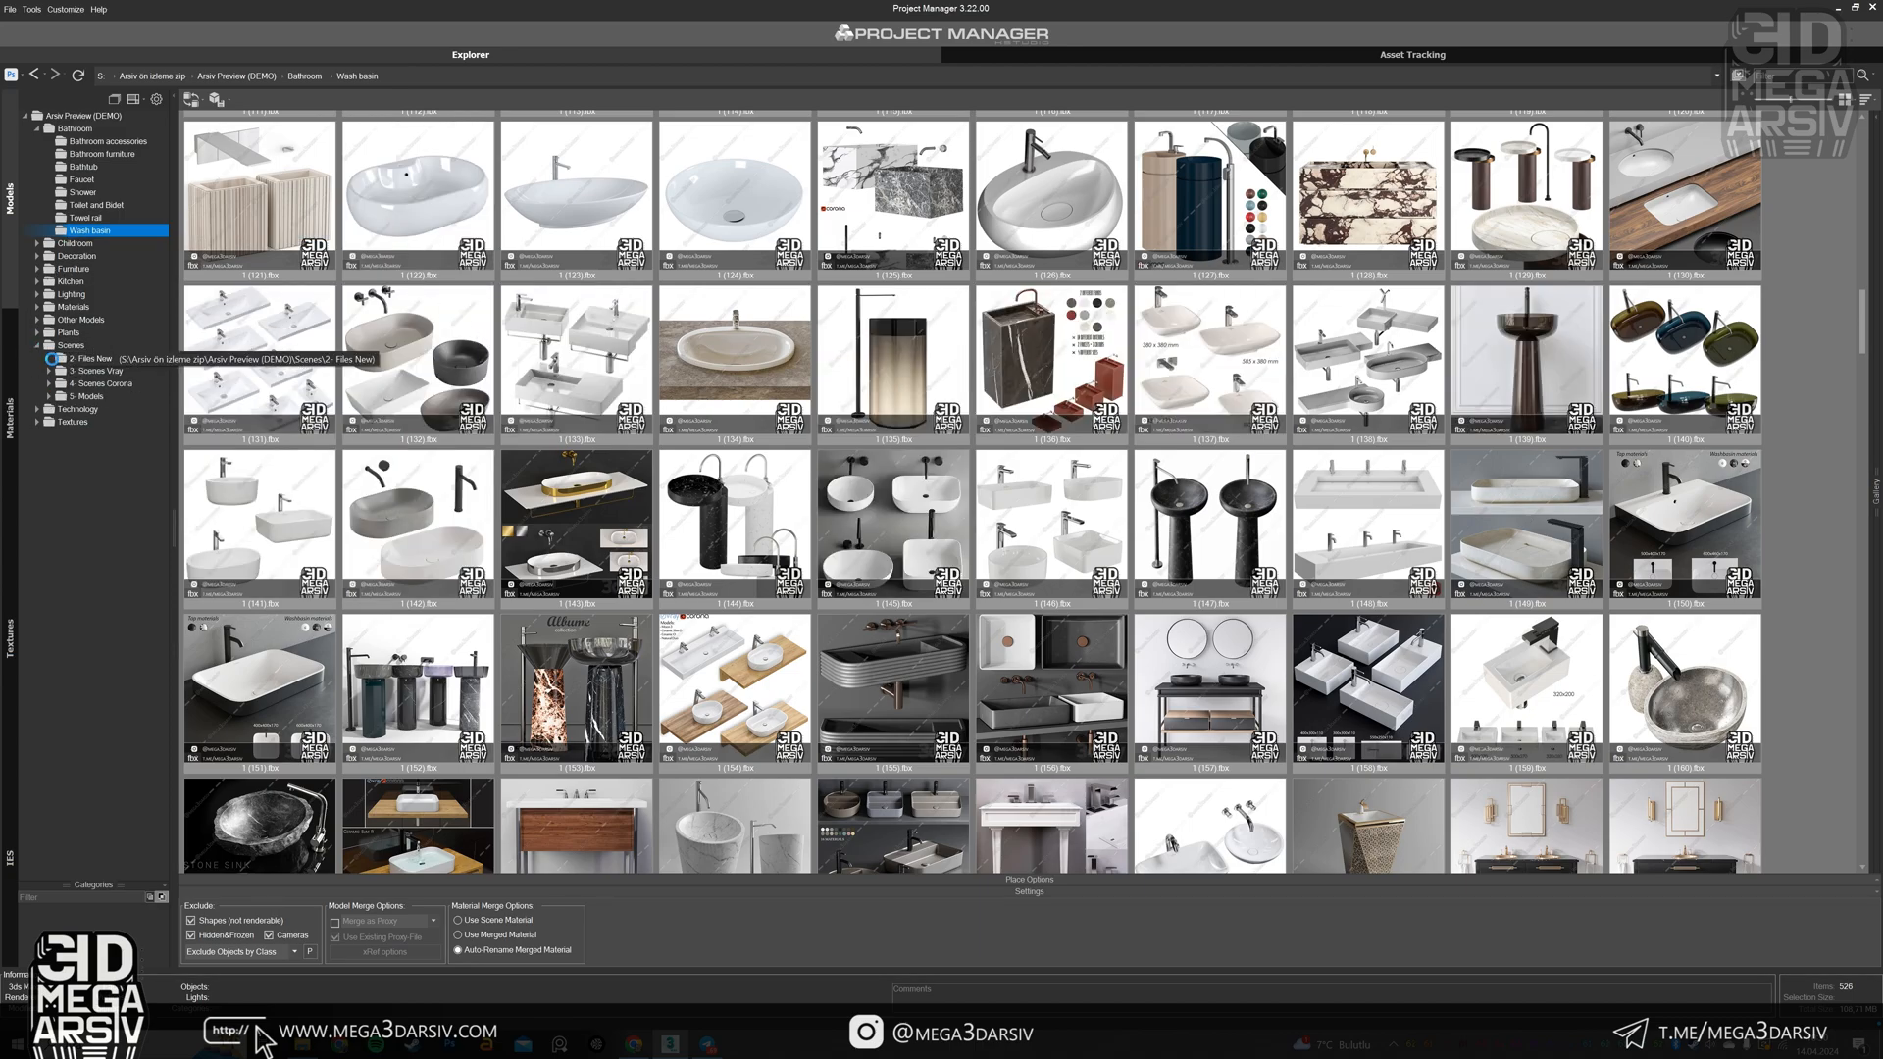
pyautogui.click(106, 371)
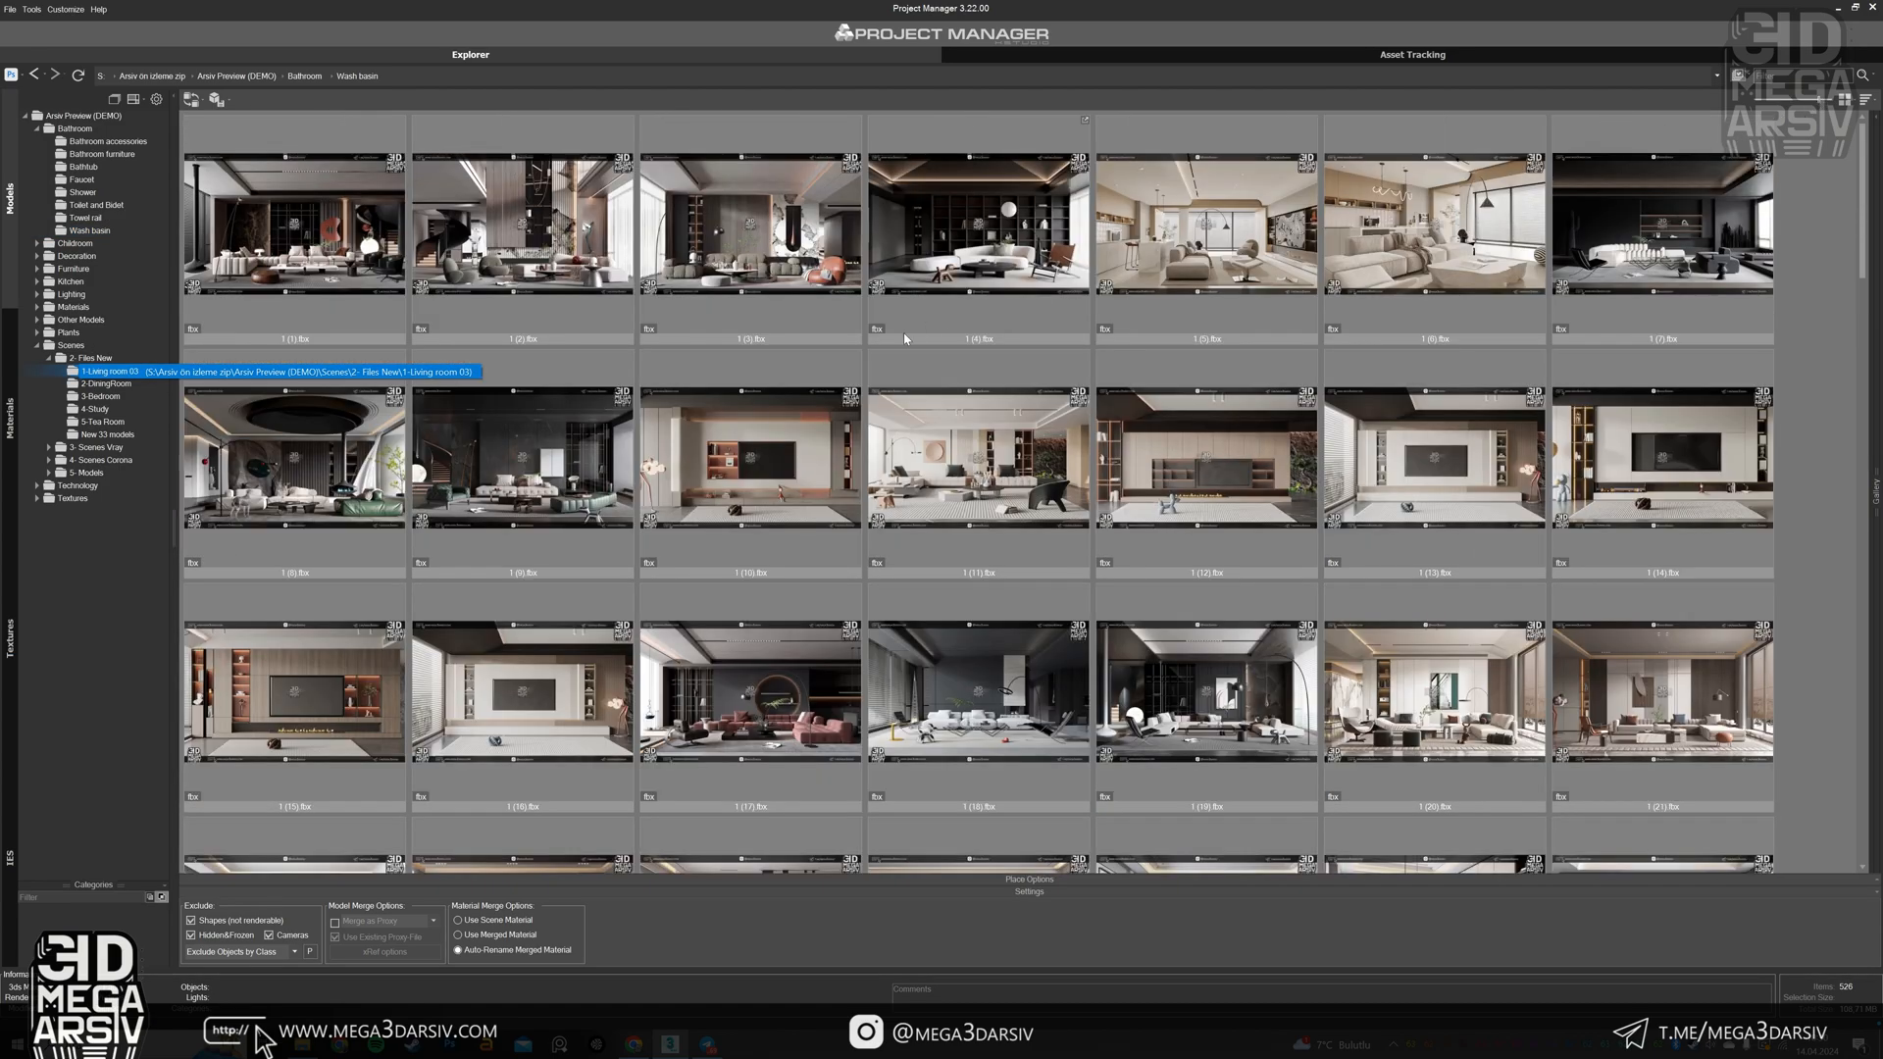
pyautogui.scroll(-3)
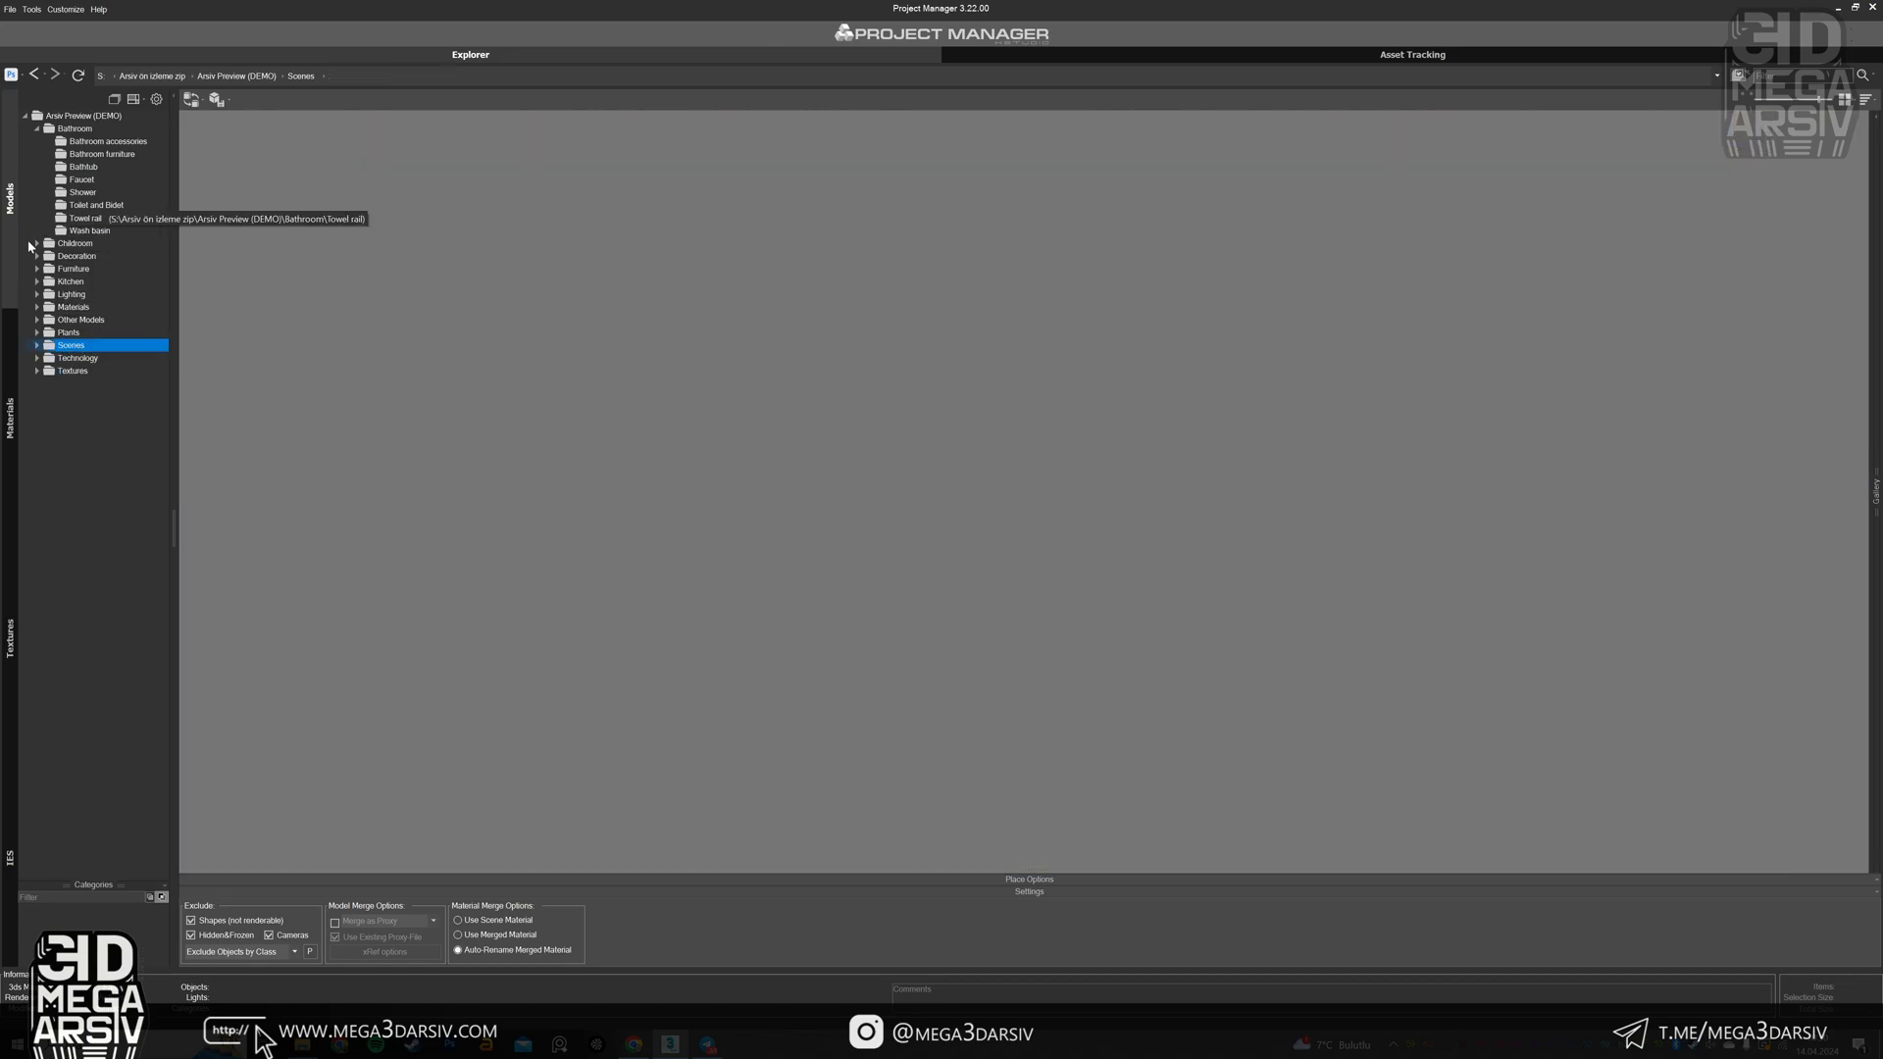
# Show the Doors previews under Other Models and browse the thumbnail grid.
pyautogui.click(84, 345)
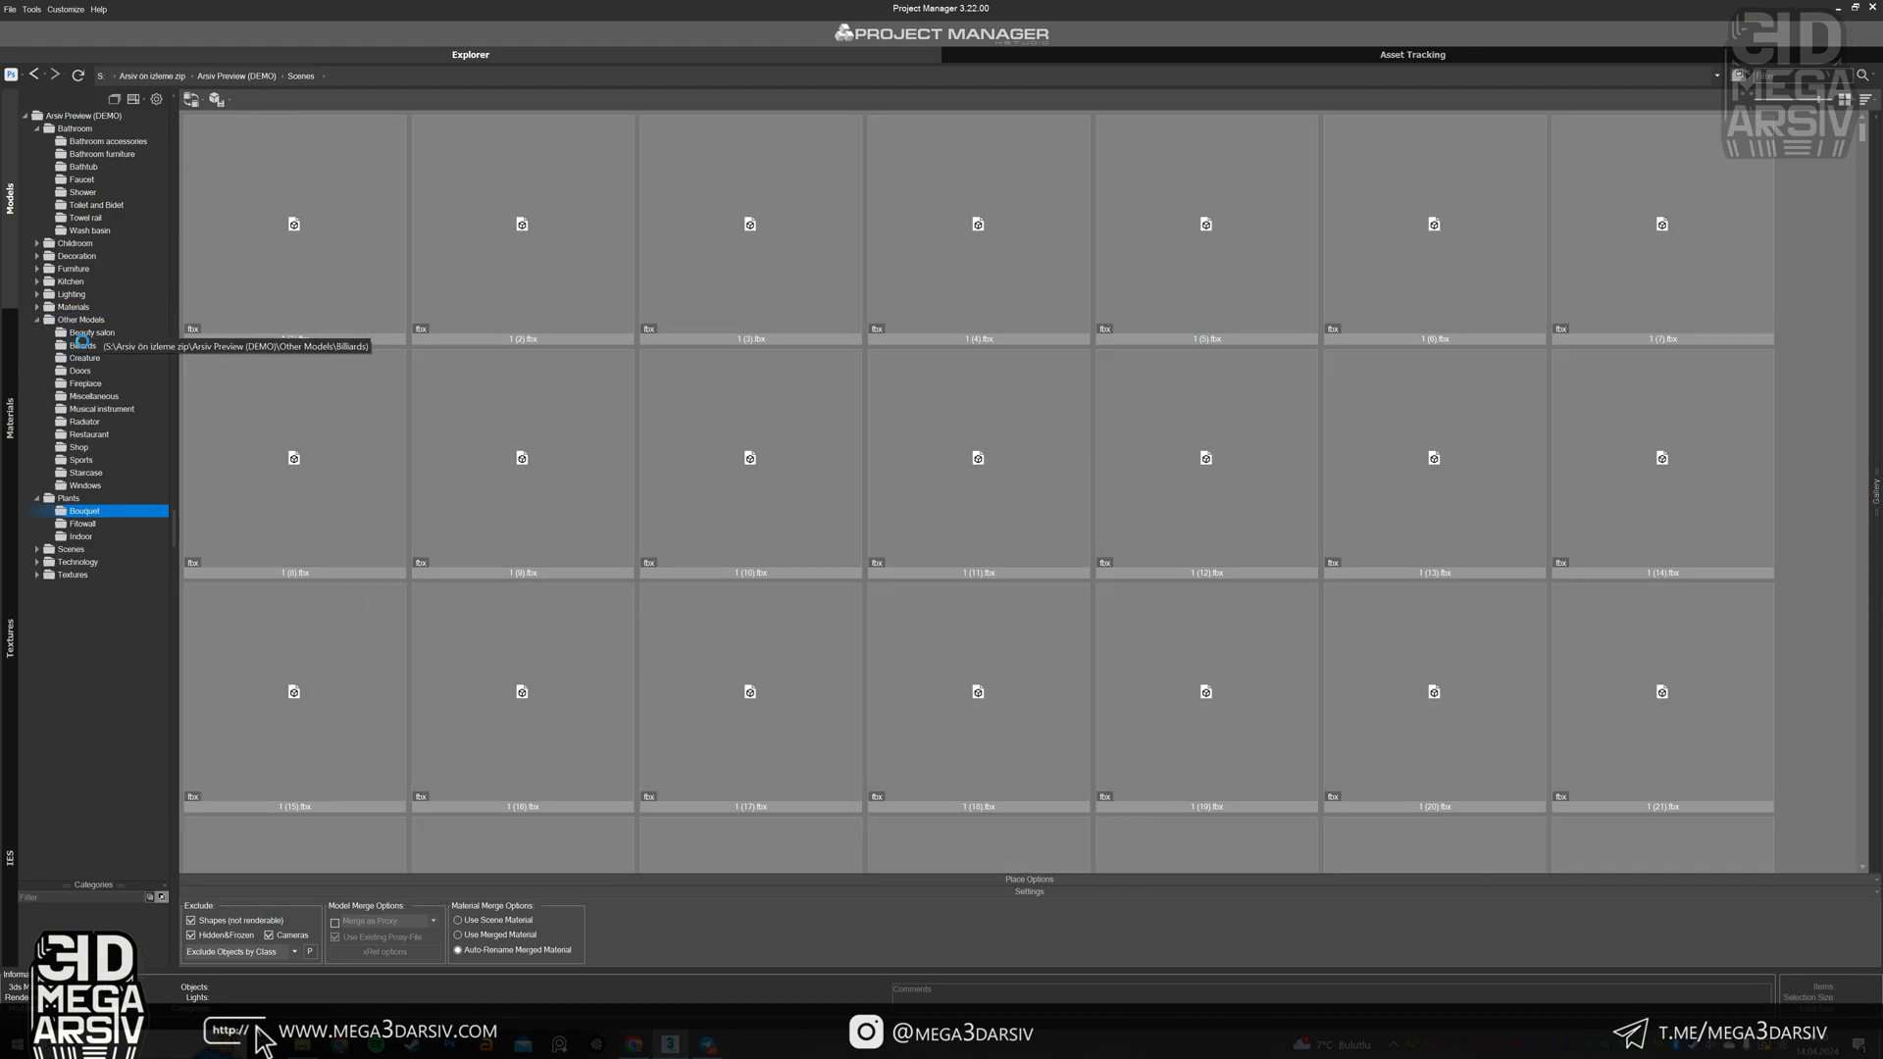
pyautogui.click(80, 371)
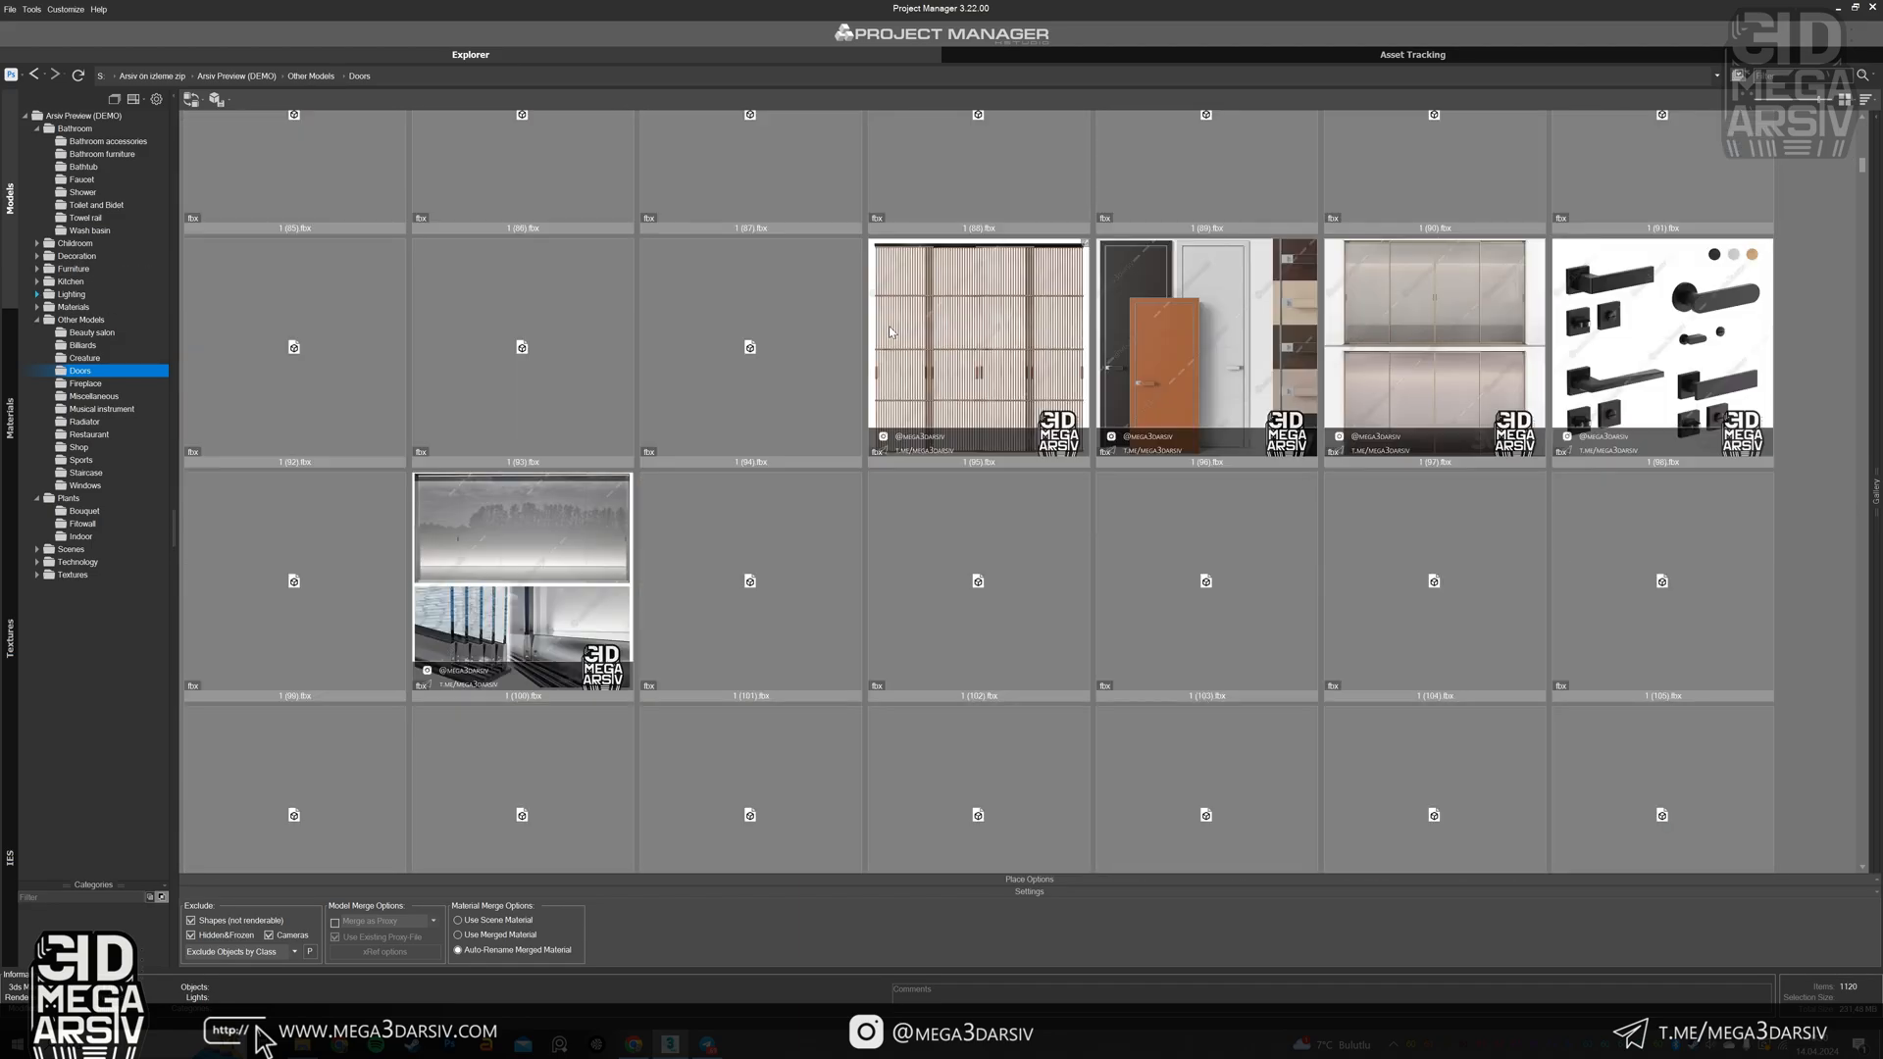
pyautogui.scroll(-3)
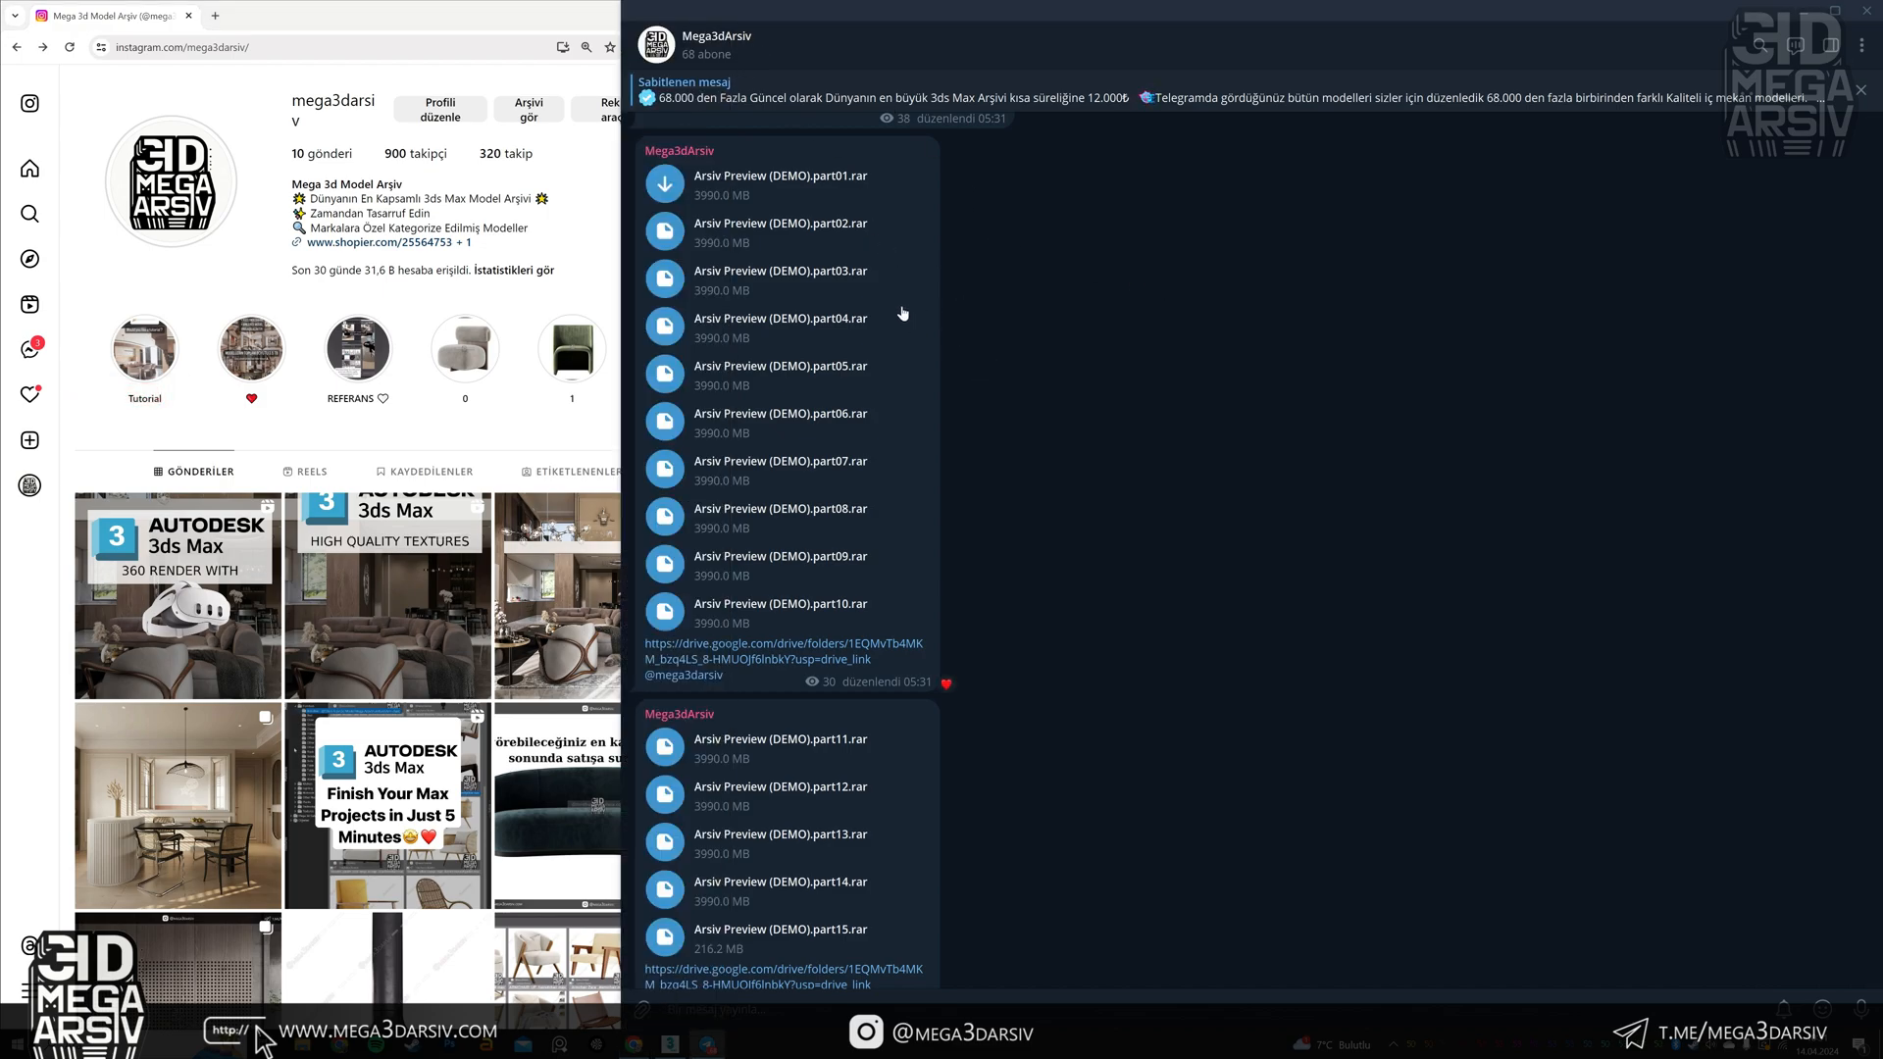
# Scroll the channel down to DEMO parts 11–15 and the Project Manager for 3ds Max post.
pyautogui.scroll(-3)
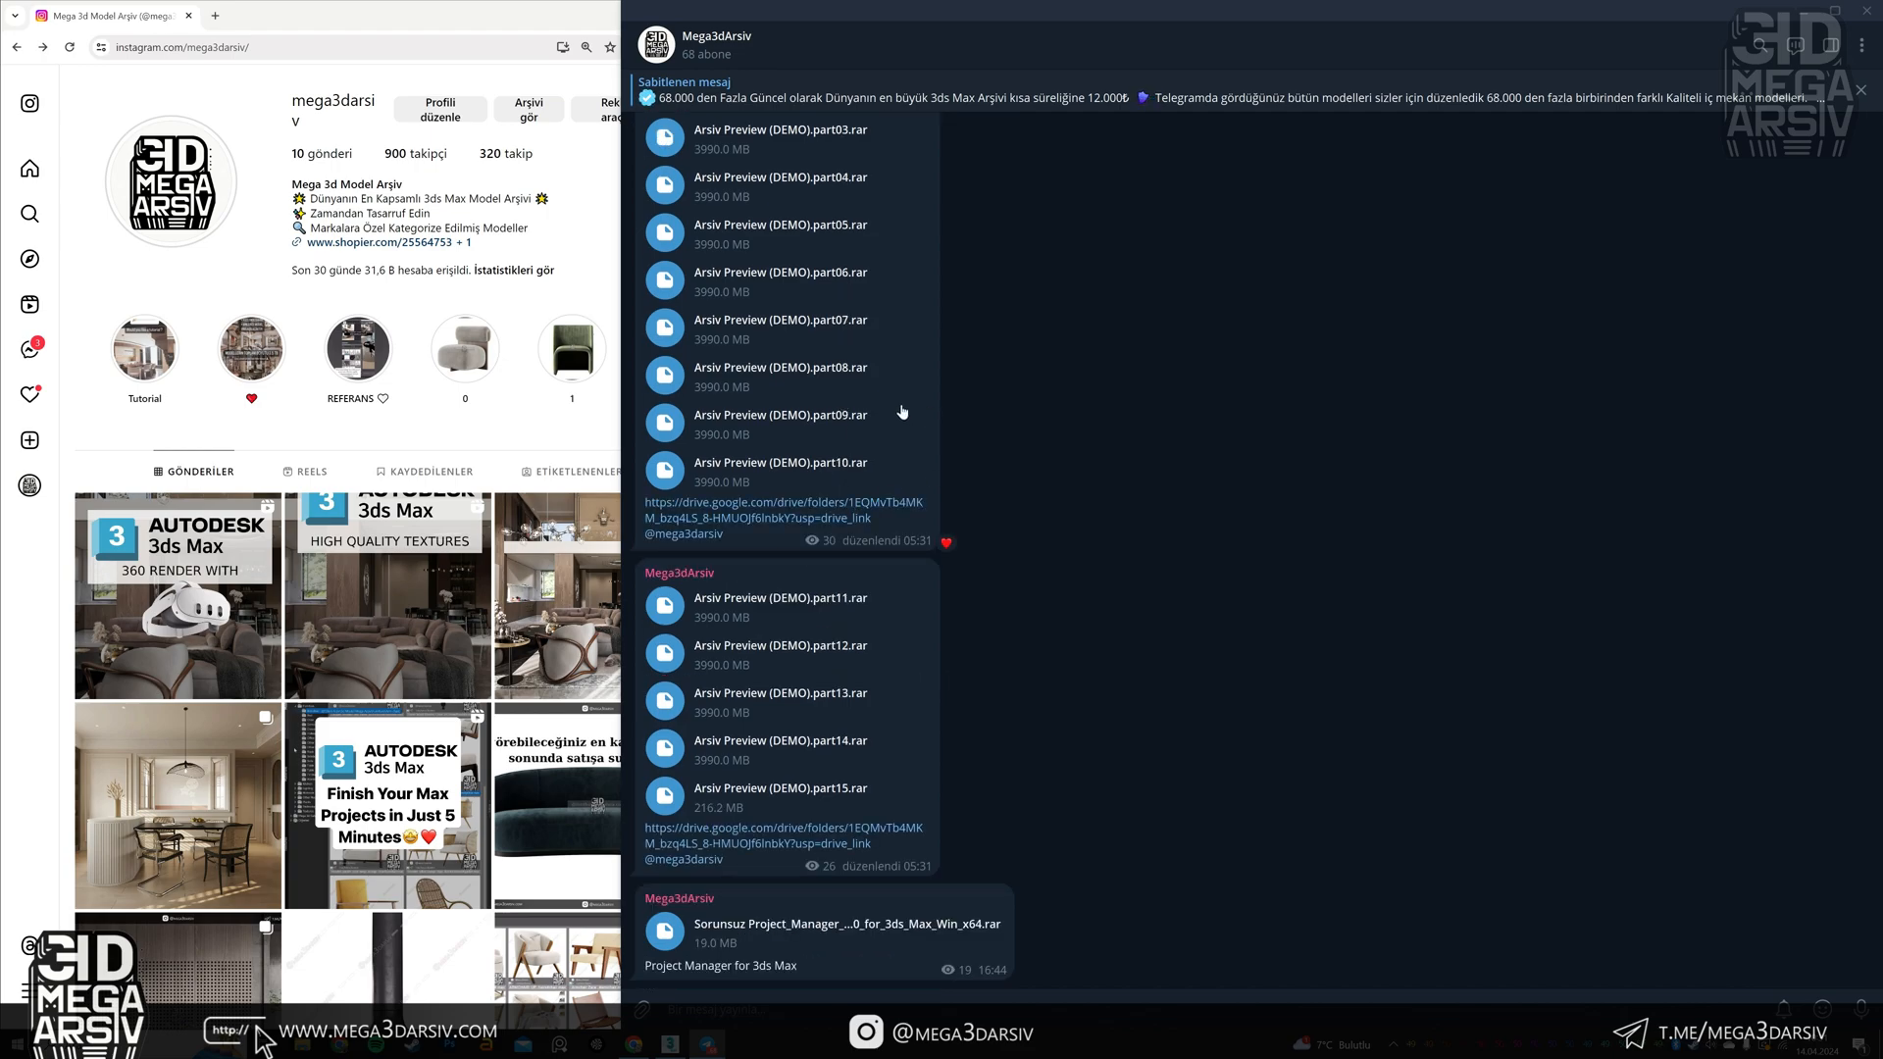